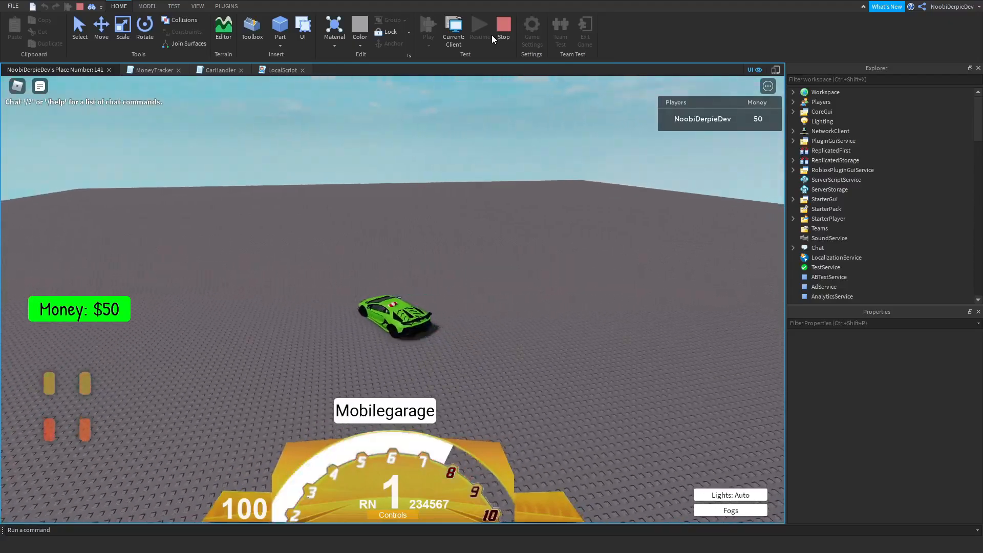
# - Stop the driving playtest and return to editing the place
pyautogui.click(502, 25)
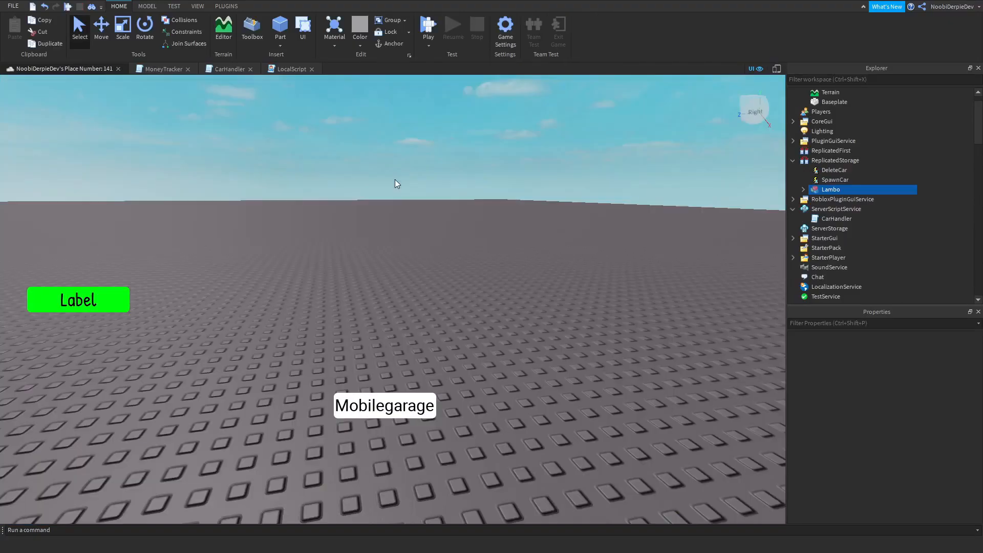
pyautogui.click(197, 6)
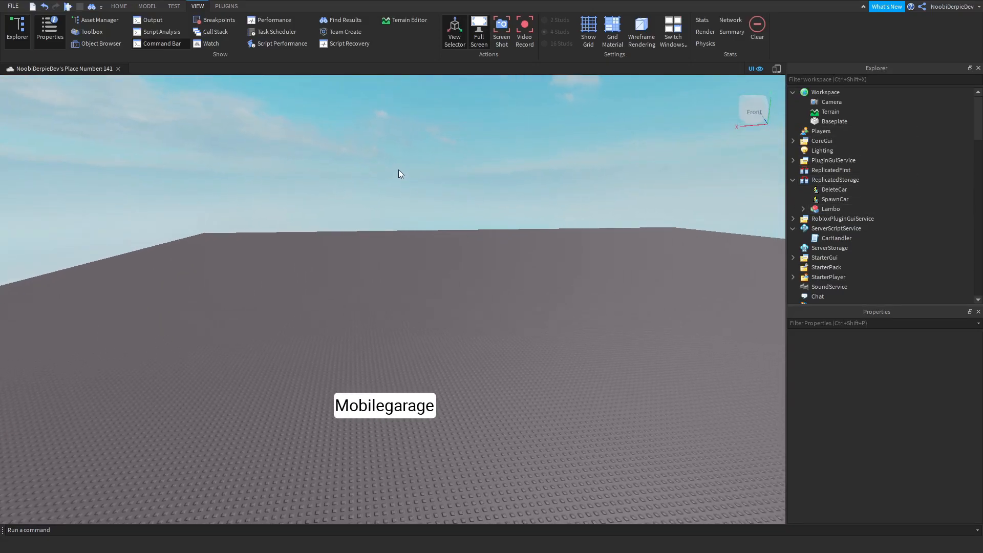
pyautogui.moveTo(259, 378)
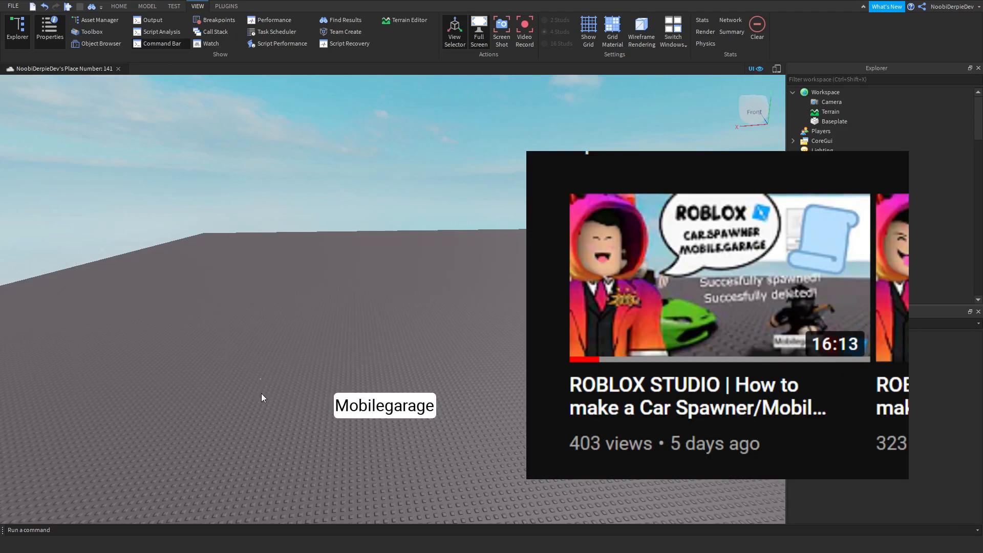
pyautogui.moveTo(278, 375)
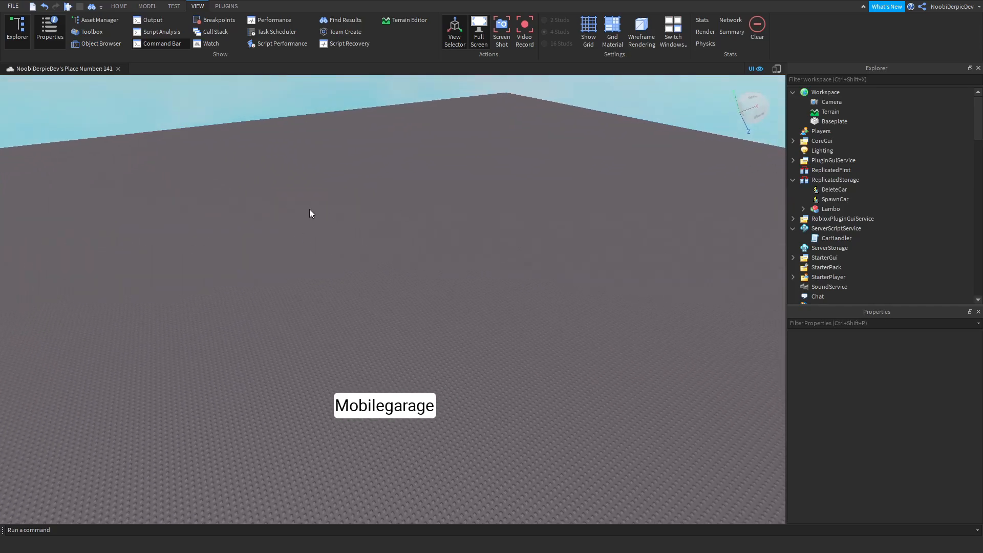
pyautogui.moveTo(304, 215)
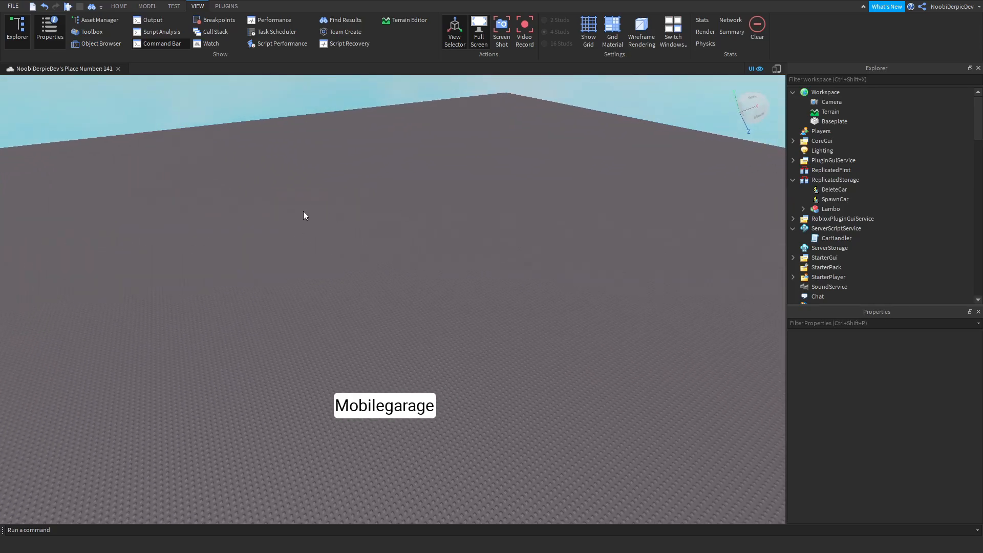
# - Move Lambo from ReplicatedStorage into Workspace and expand the model and its DriveSeat
pyautogui.click(830, 209)
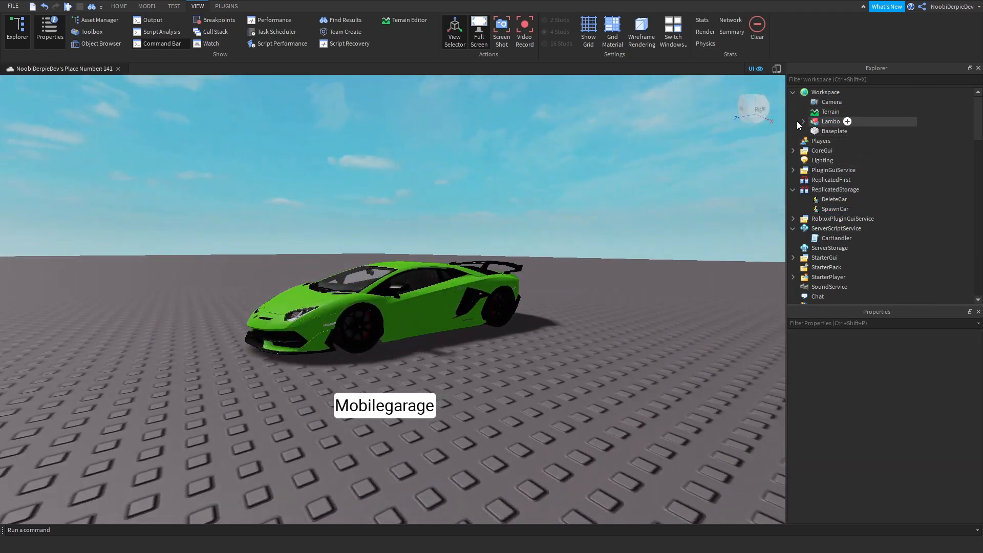
pyautogui.click(802, 120)
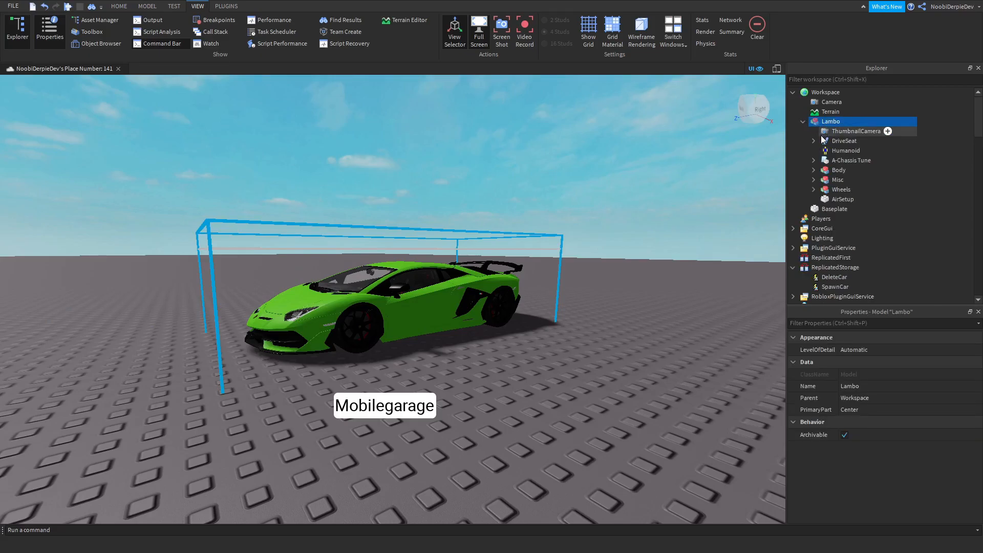
pyautogui.click(843, 141)
pyautogui.write('MoneyTracker')
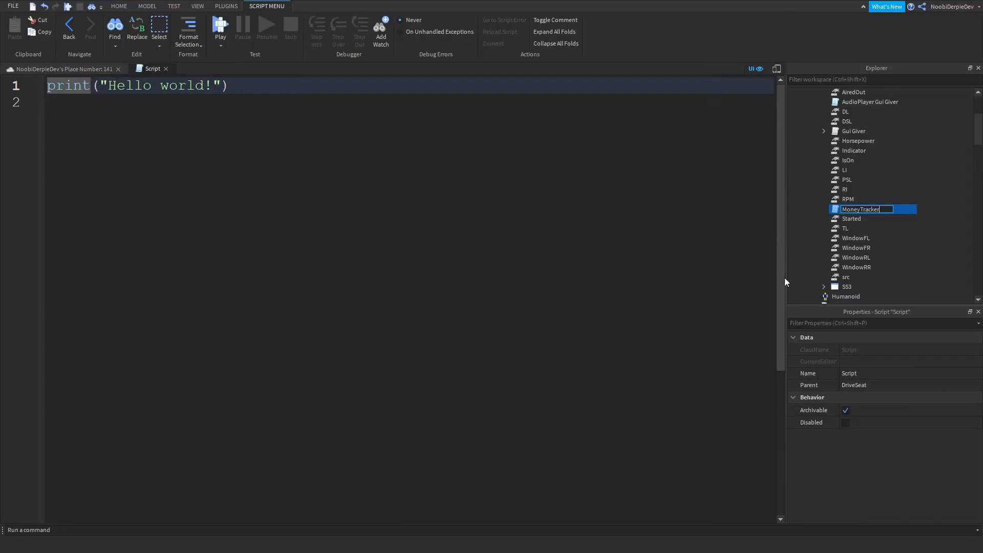
# - Name the DriveSeat script MoneyTracker and add a NumberValue named MoneyDriven inside it
pyautogui.press('Return')
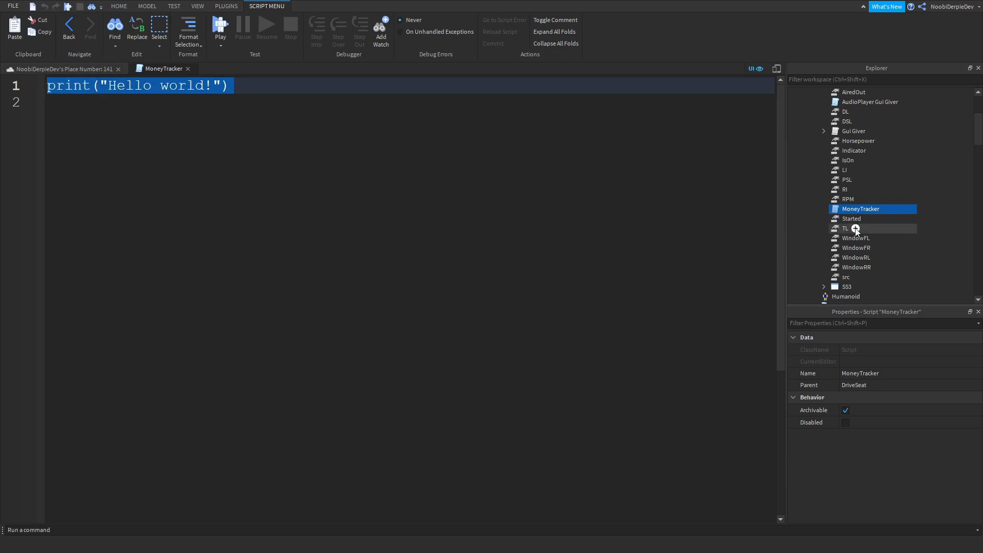
pyautogui.click(855, 227)
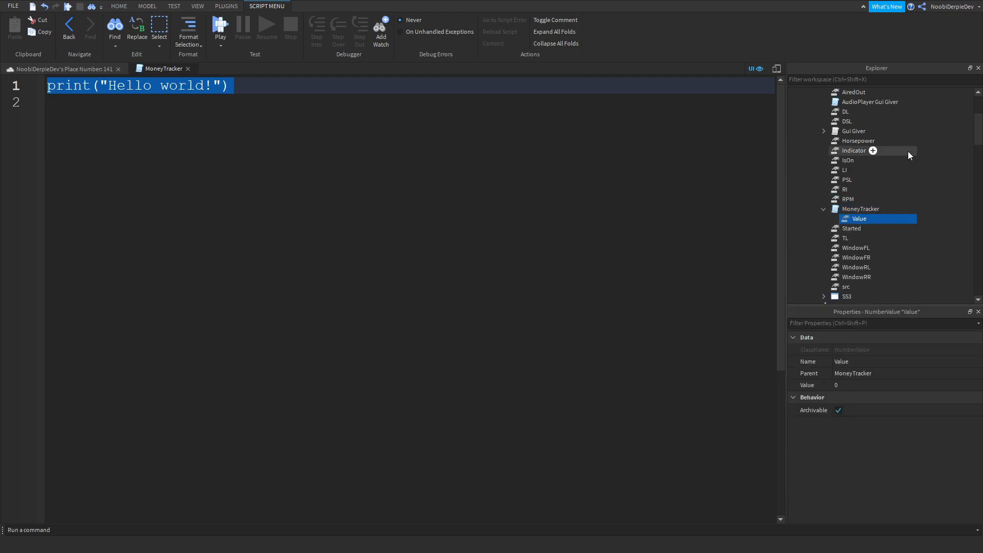
pyautogui.click(860, 209)
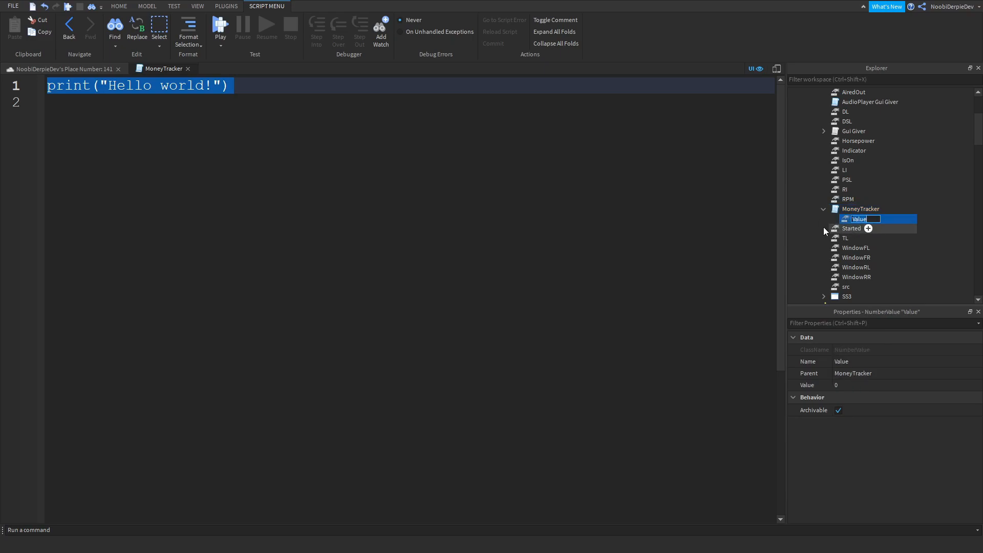
pyautogui.write('MoneyDriven')
pyautogui.click(410, 85)
pyautogui.write('local ')
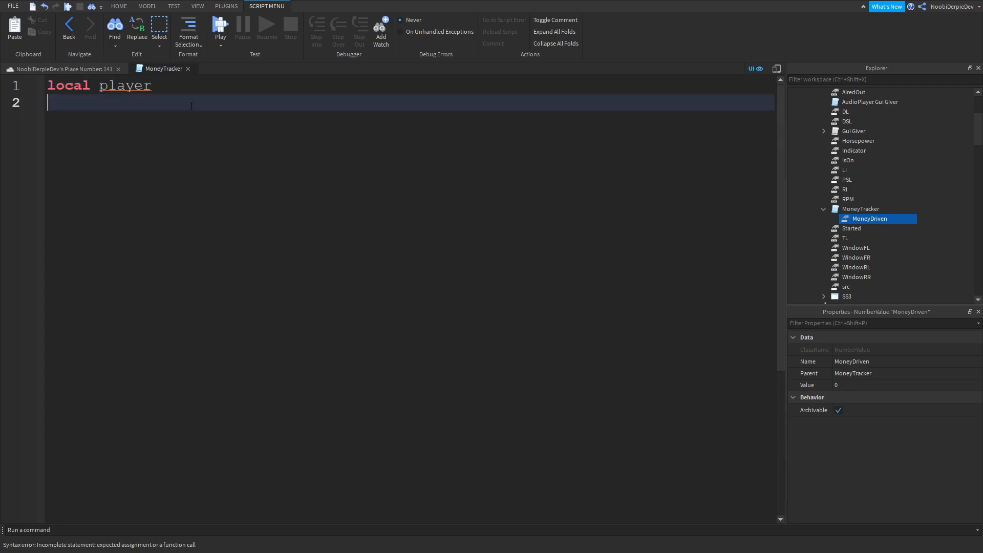
# - Declare local player and moneyDriven = script.MoneyDriven in MoneyTracker
pyautogui.write('player')
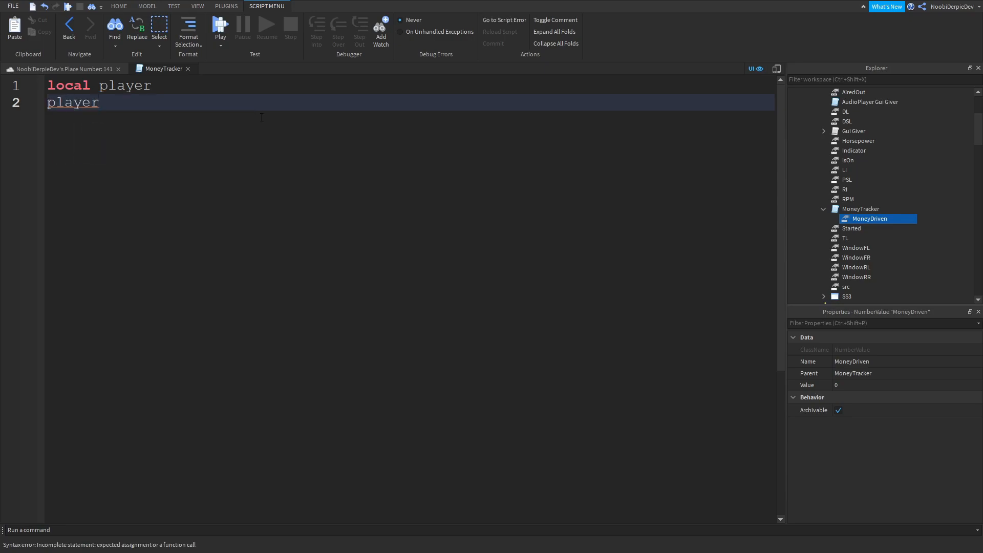
pyautogui.write('local mo')
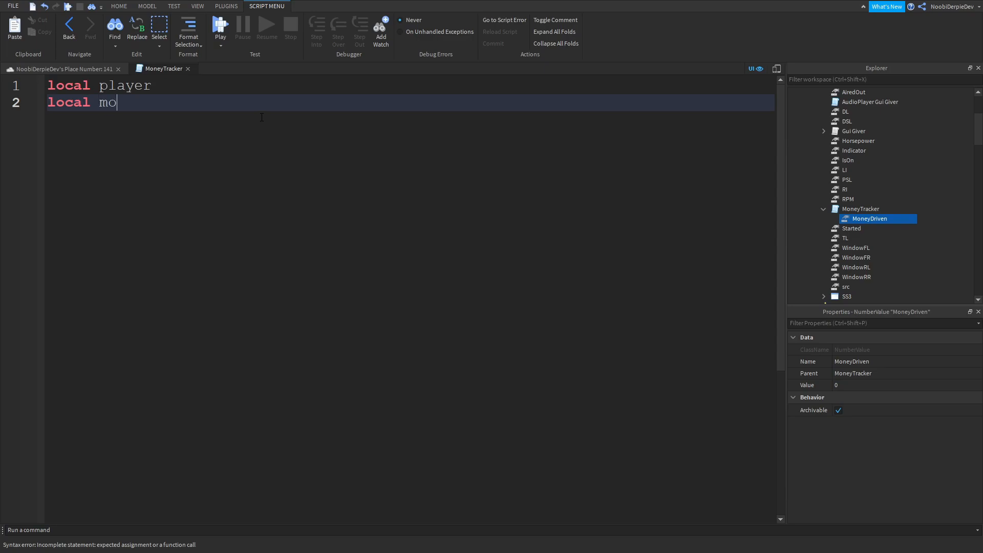
pyautogui.write('neyDriven =')
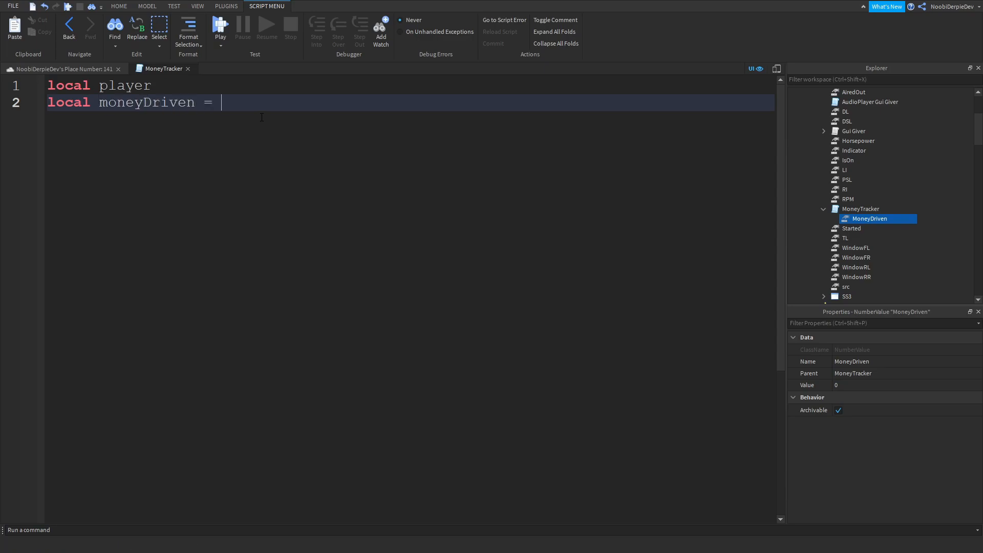
pyautogui.write('script.MoneyDriven')
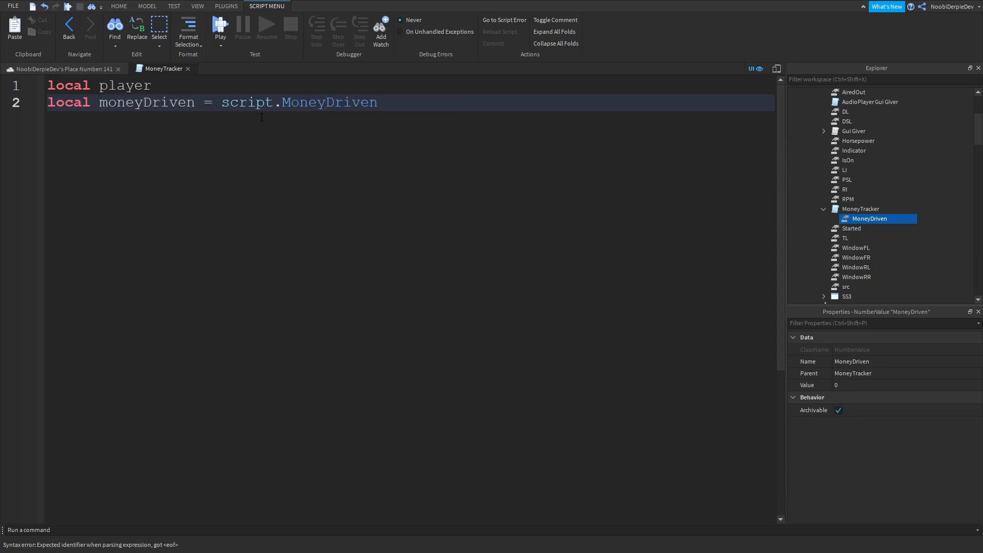
# - Declare velocityRequired = 50 and moneyGiven = 50, then begin the Touched connection
pyautogui.write('local ve')
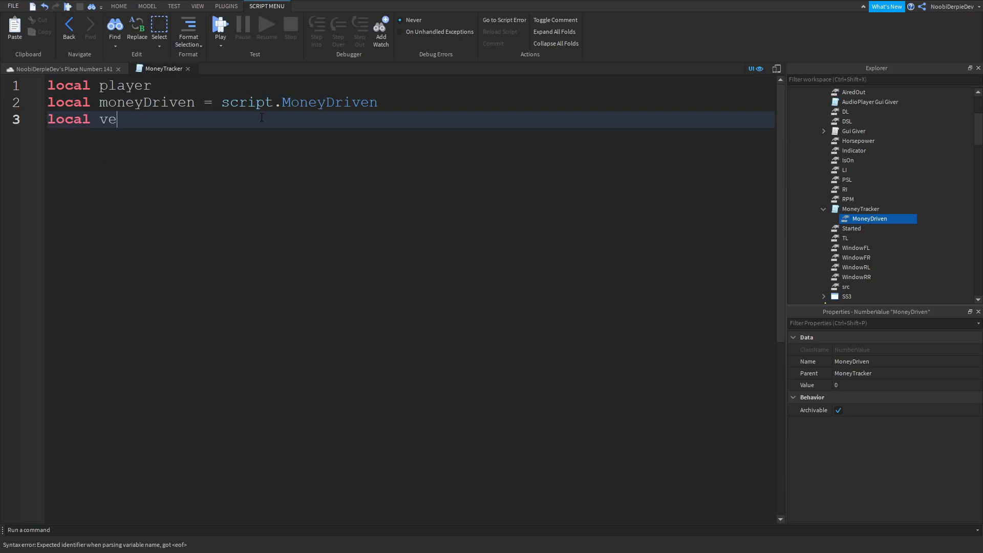
pyautogui.write('locity')
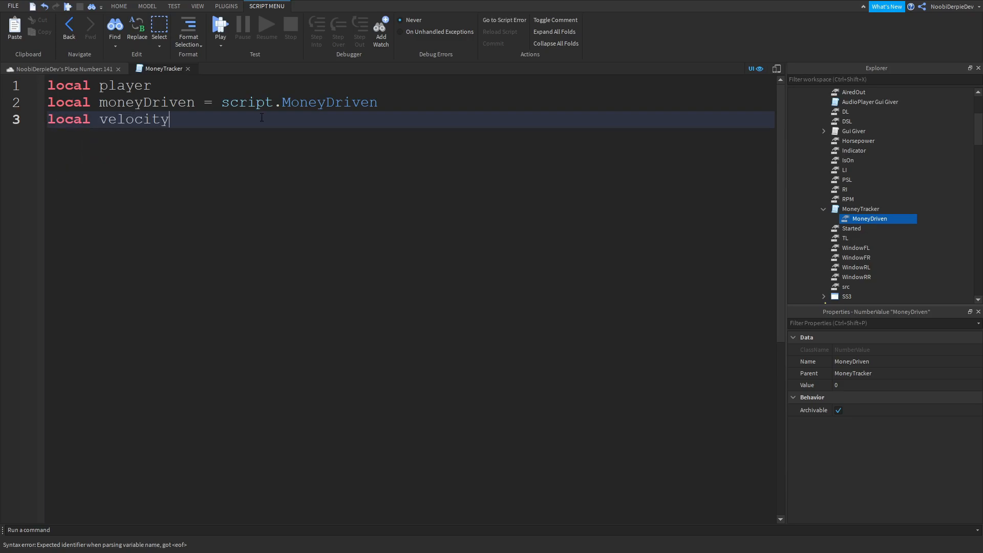
pyautogui.write('Required = 50')
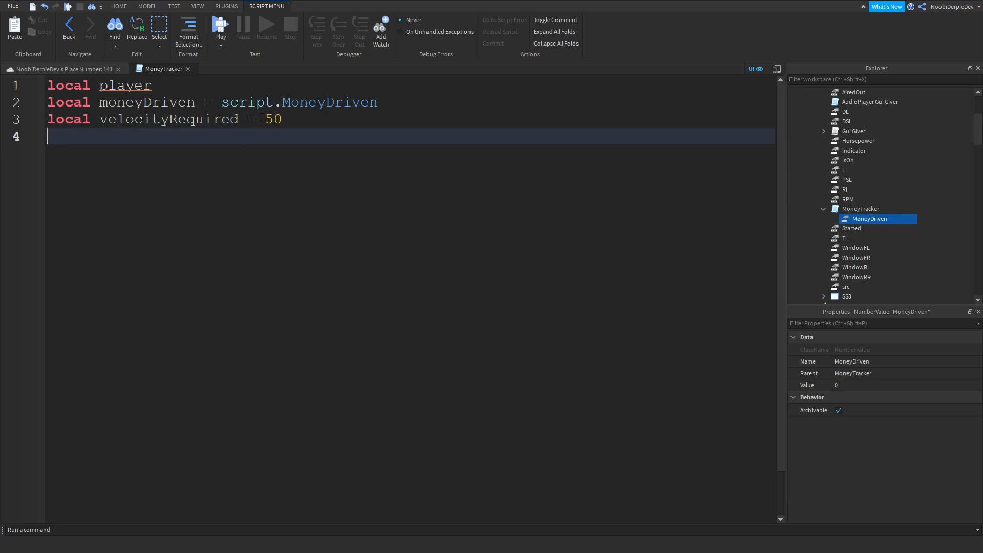
pyautogui.write('local moneyGiven = 5')
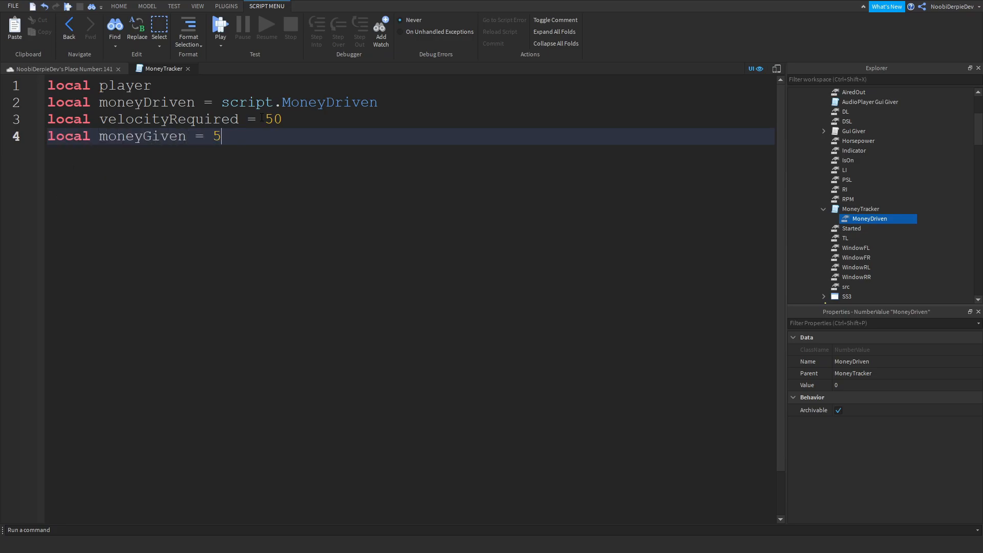
pyautogui.write('0')
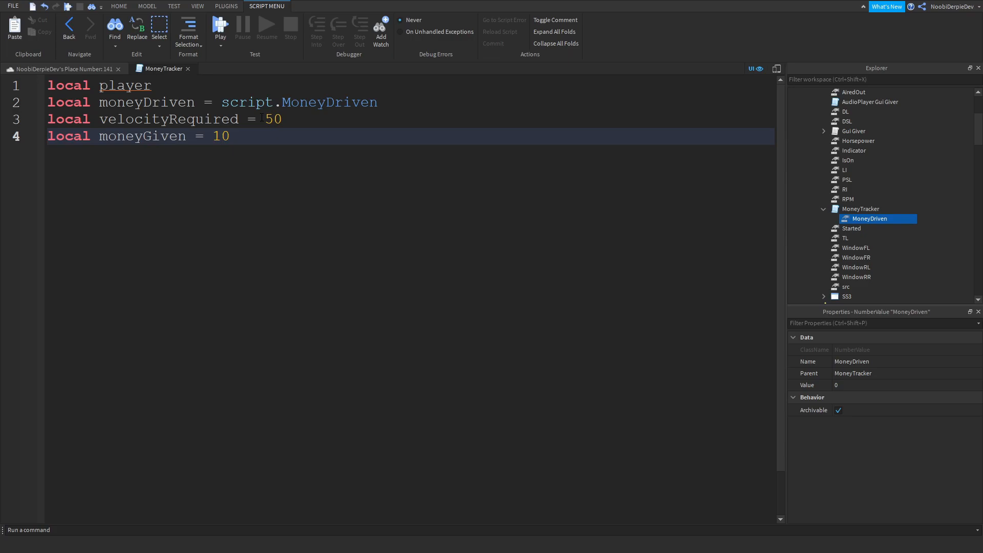
pyautogui.write('scro')
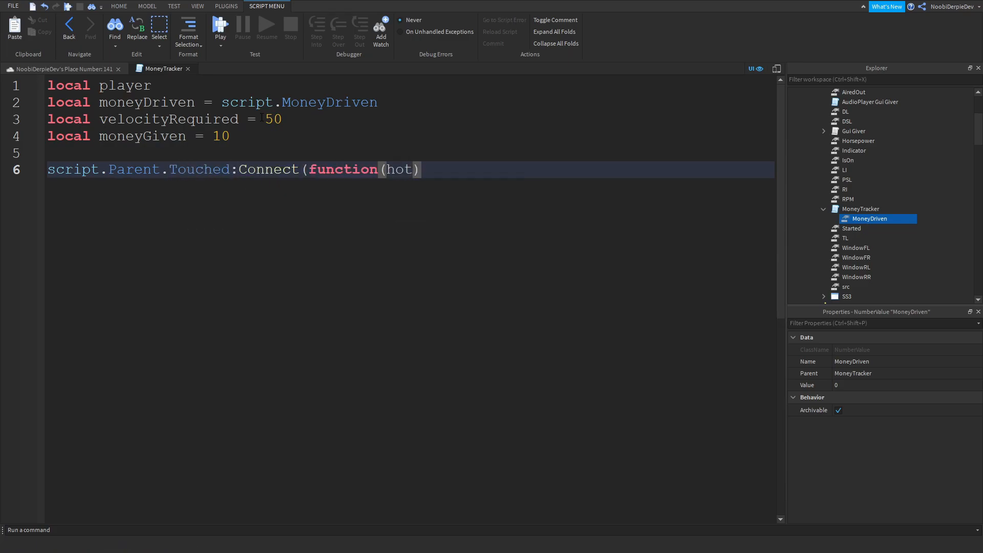
# - Write the Touched handler checking hit.Parent:FindFirstChild("Humanoid")
pyautogui.write('hit')
pyautogui.write('if')
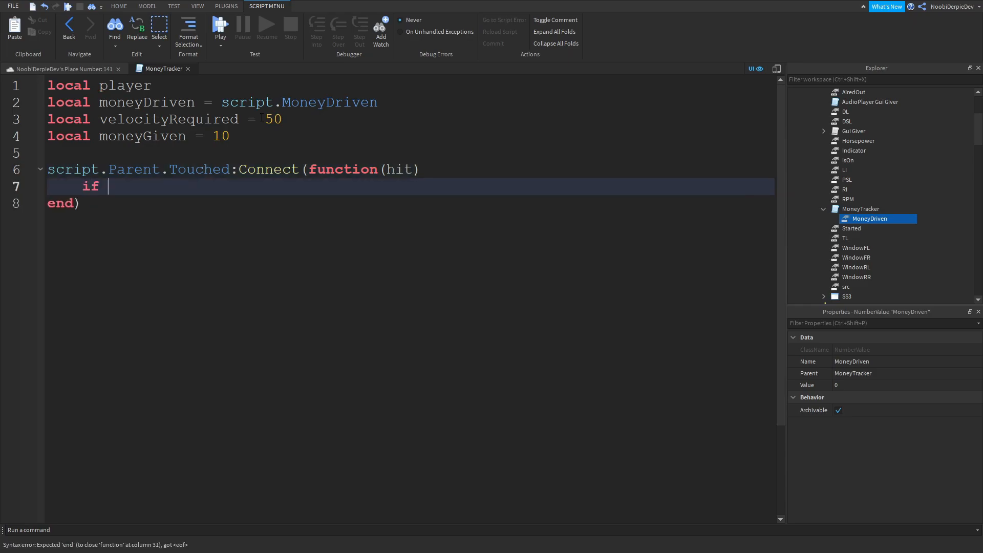
pyautogui.write('hit.Parent:FindF')
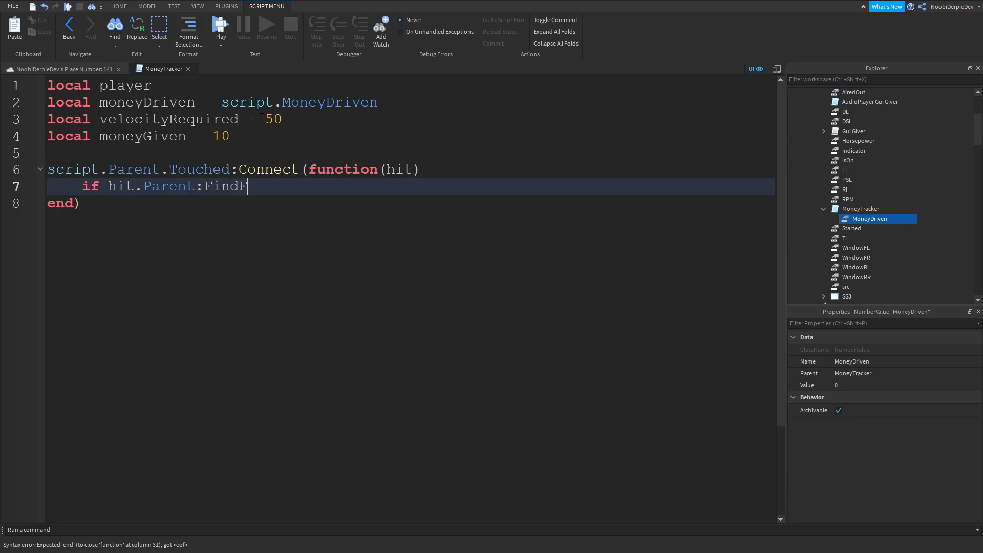
pyautogui.write('irstChild')
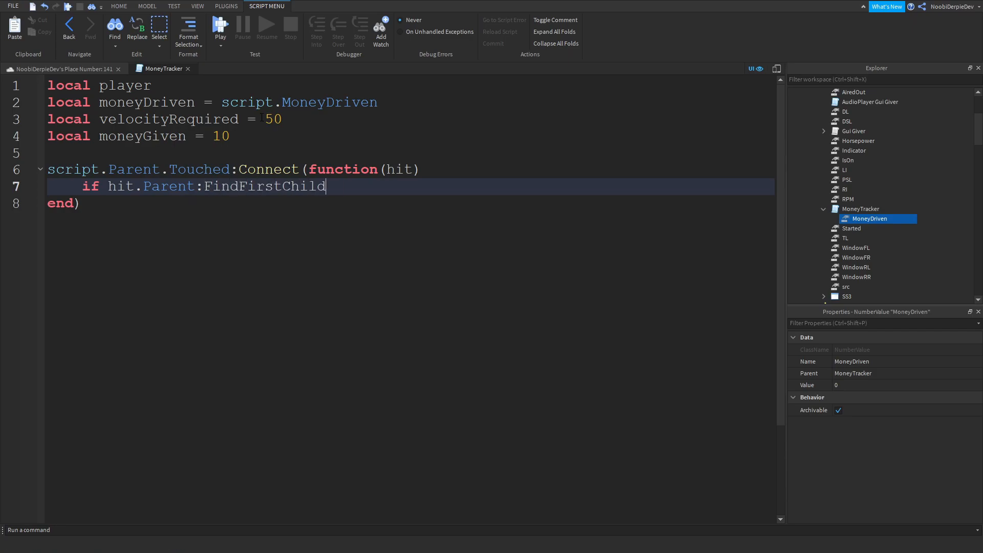
pyautogui.write('("Humanoid") then')
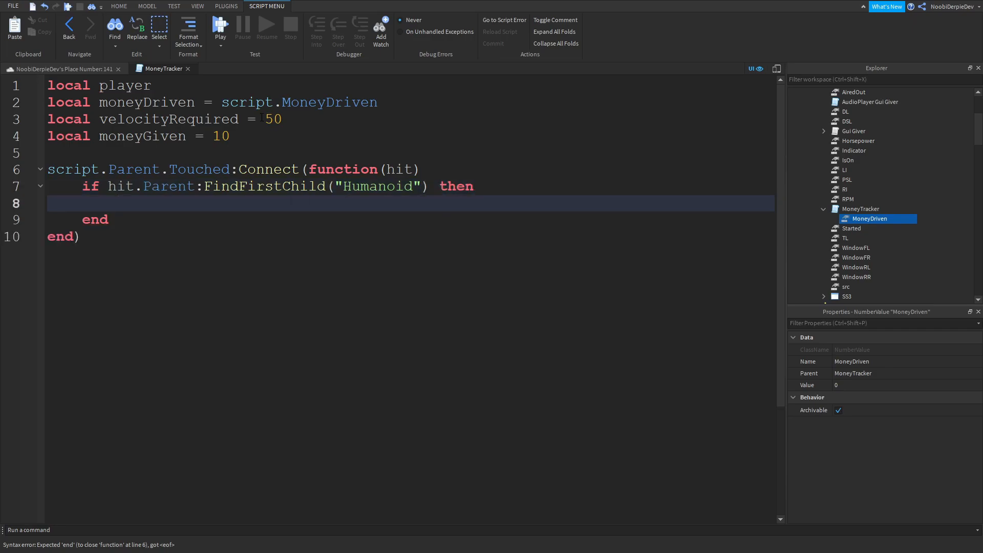
# - Set player = game.Players:GetPlayerFromCharacter(hit.Parent) inside the if block
pyautogui.write('player =')
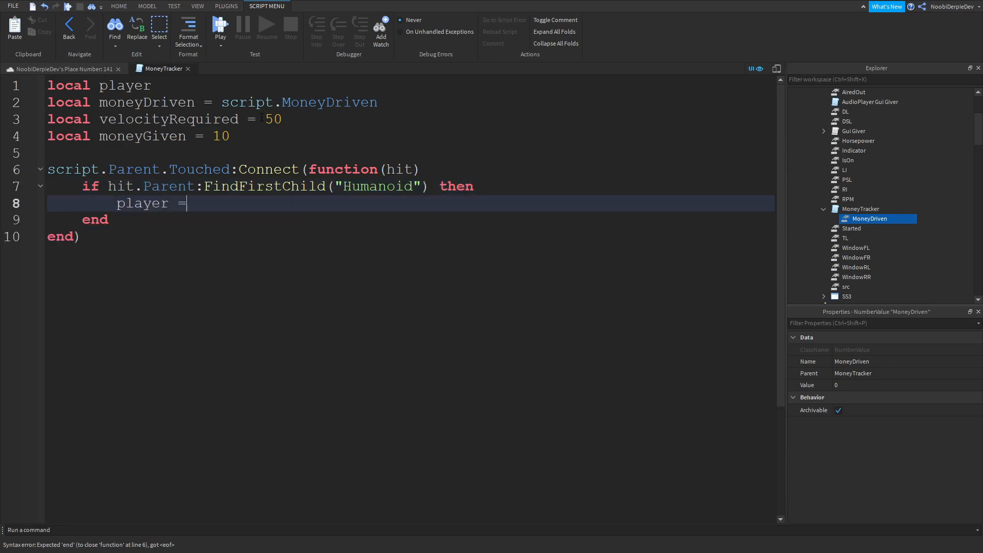
pyautogui.write('game.players:GetPlayerFromCharacter(hit')
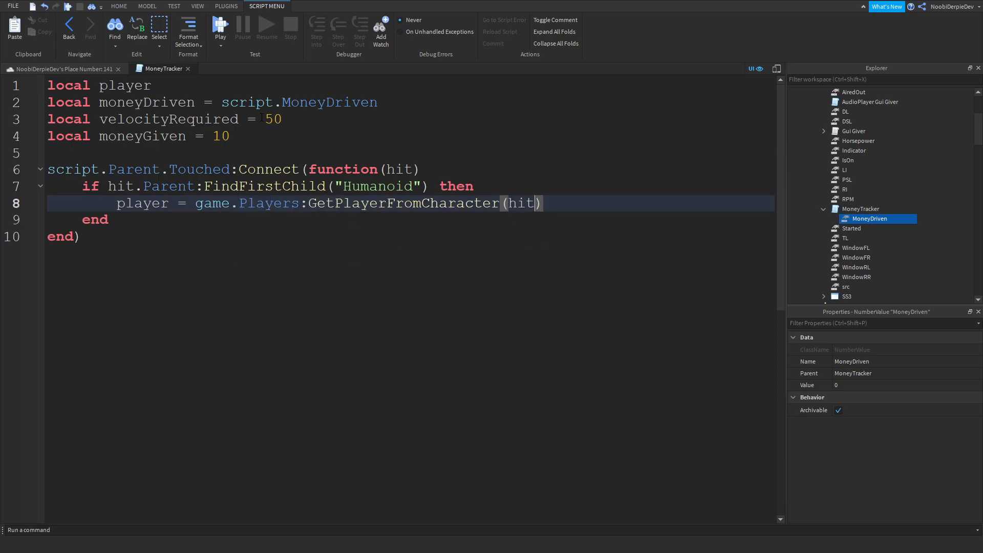
pyautogui.write('.Parent')
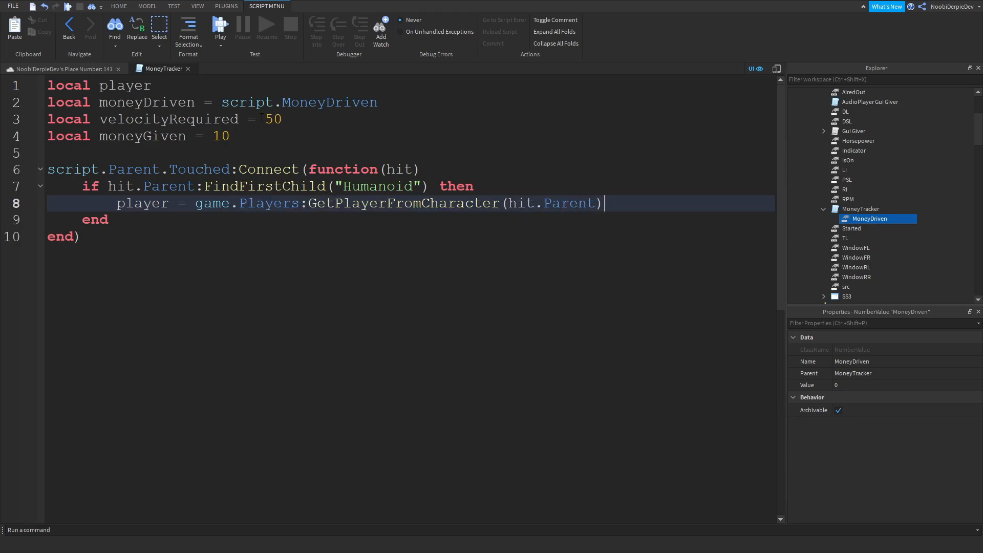
pyautogui.press('enter')
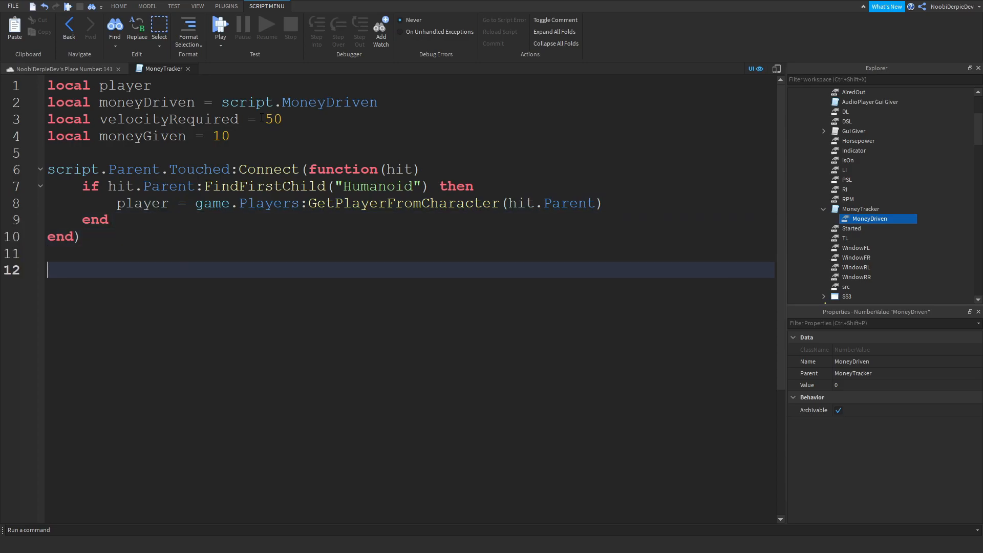
# - Write a while wait(1) loop adding script.Parent.Velocity.Magnitude to moneyDriven.Value
pyautogui.write('while w')
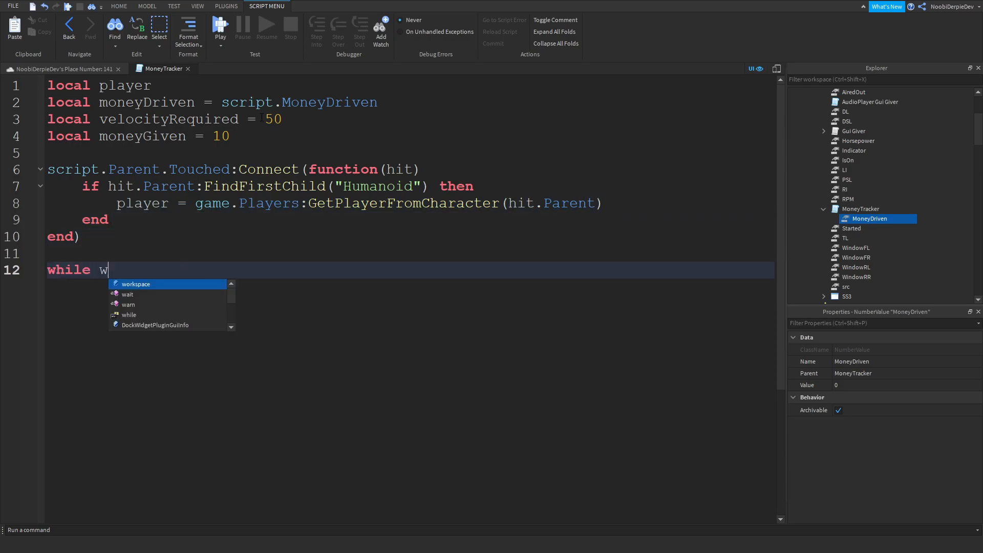
pyautogui.write('ait(1) do')
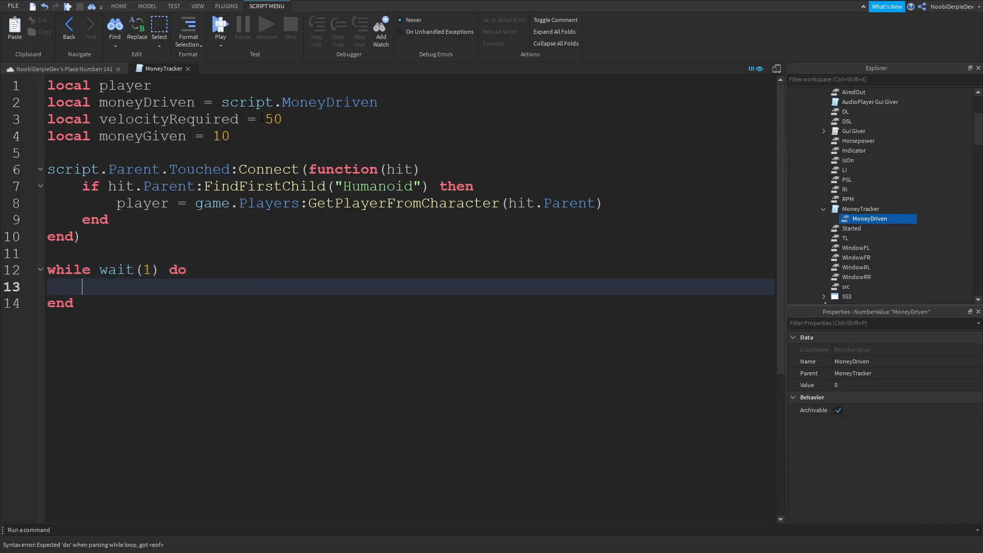
pyautogui.write('m')
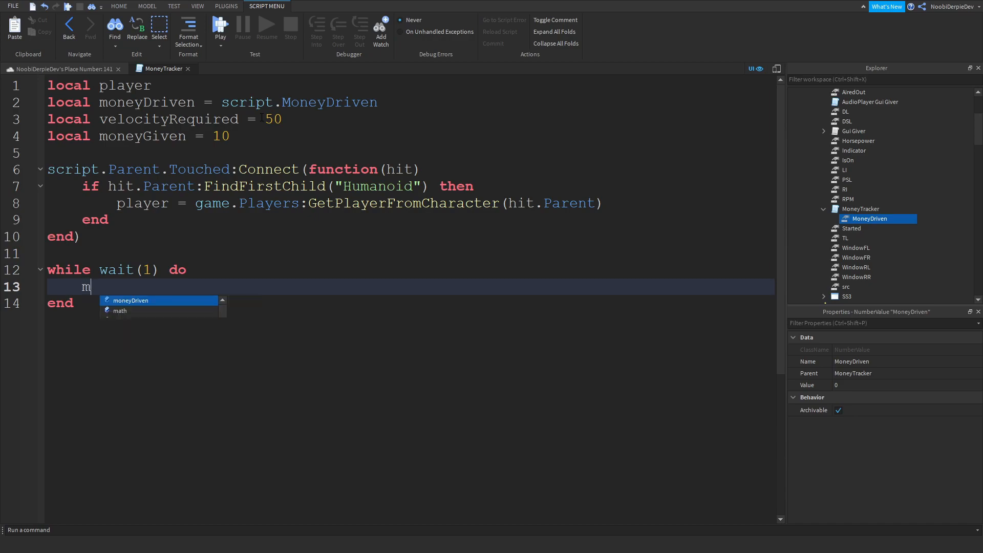
pyautogui.write('oeny')
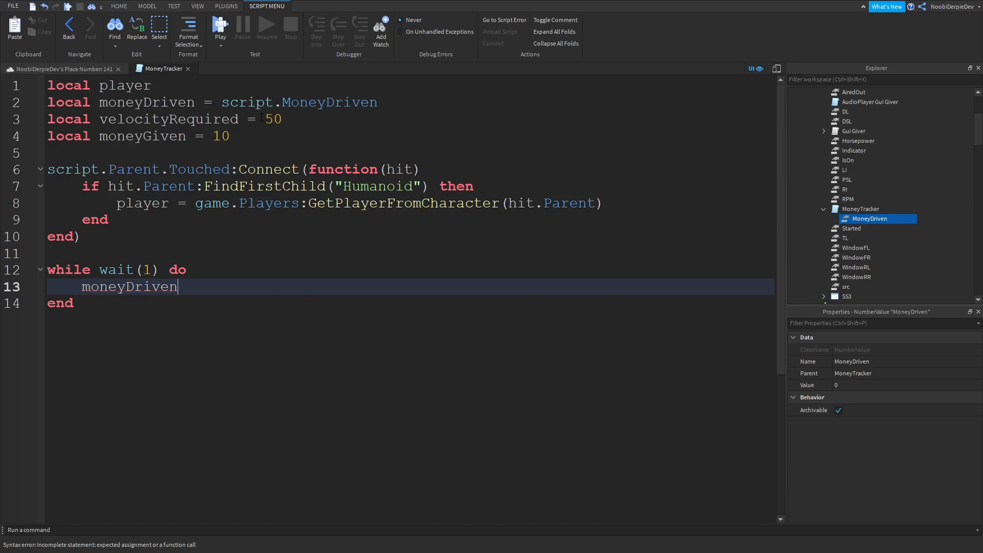
pyautogui.write('.Value =')
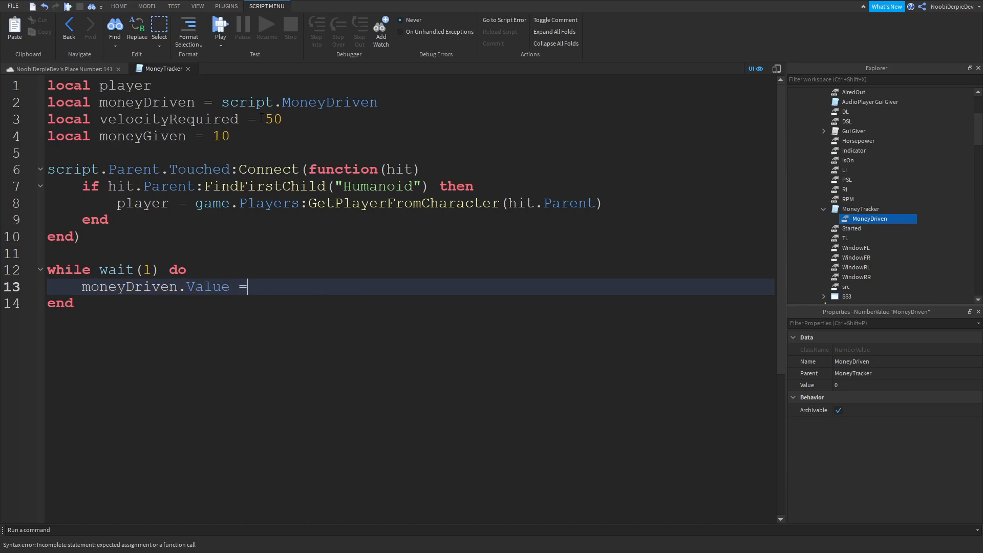
pyautogui.write('moneyDriven.V')
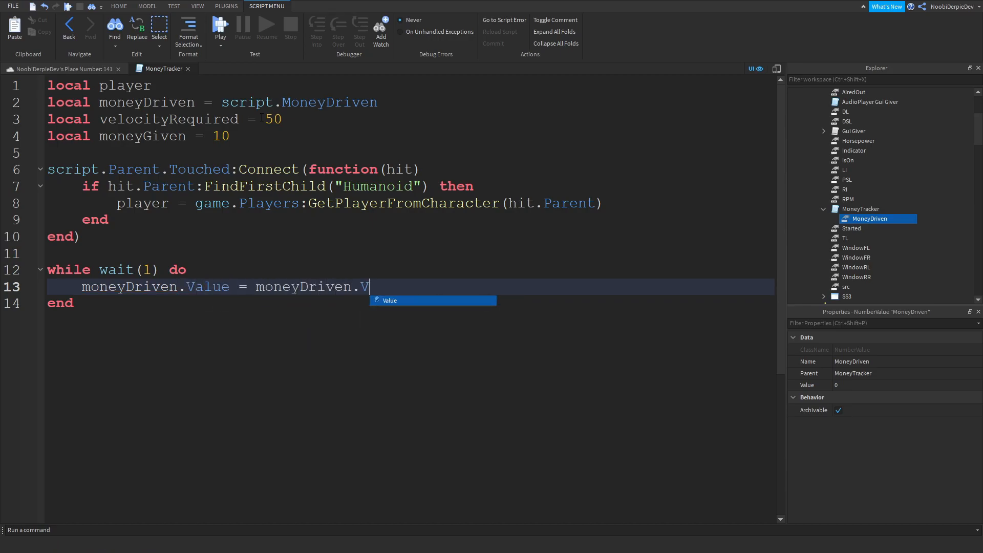
pyautogui.write('alue + s')
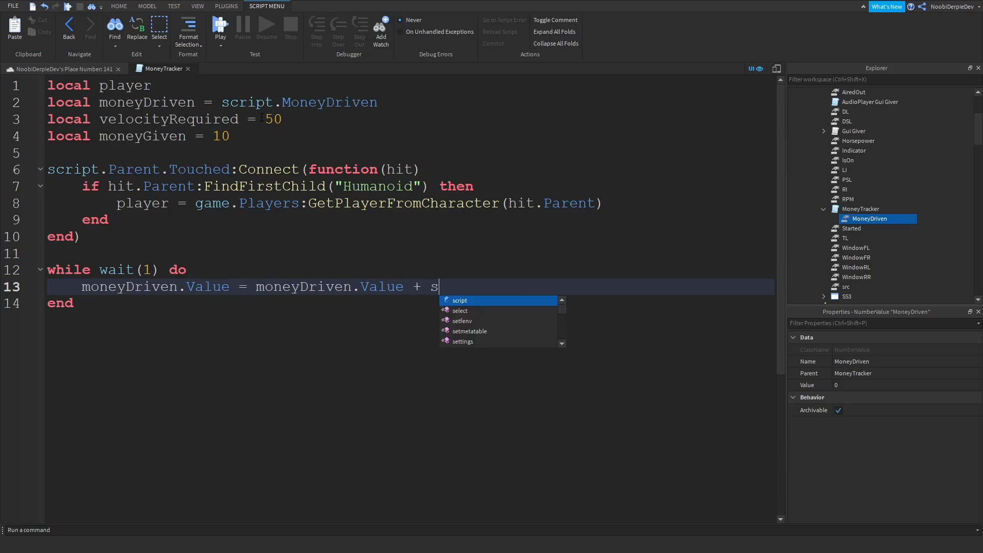
pyautogui.write('cript.Parent.Velocity.Magnitude')
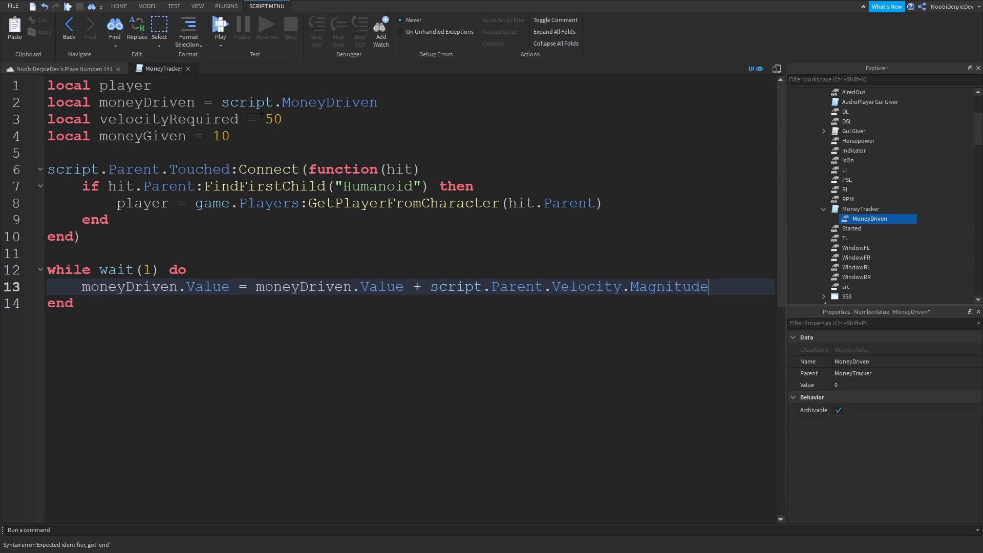
pyautogui.press('BackSpace')
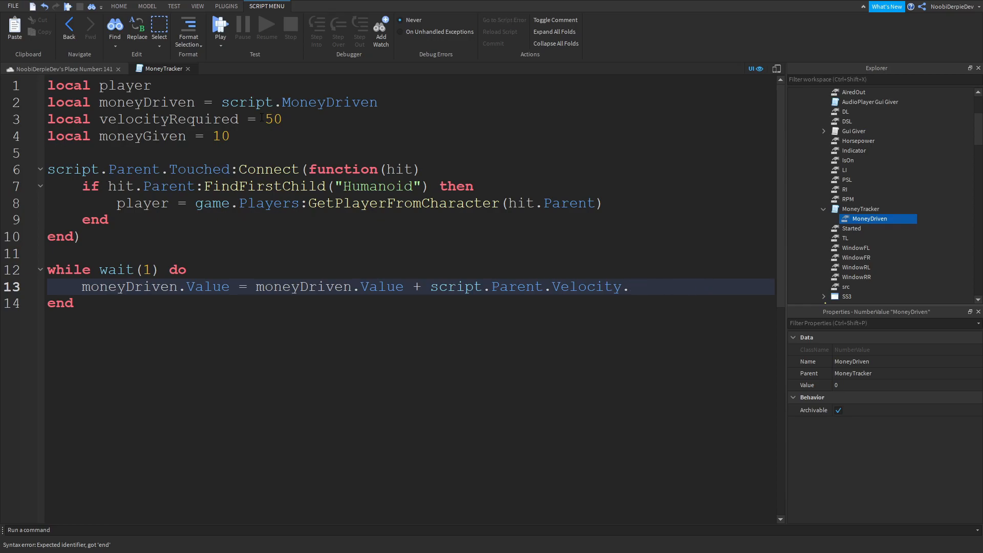
pyautogui.write('agnitude')
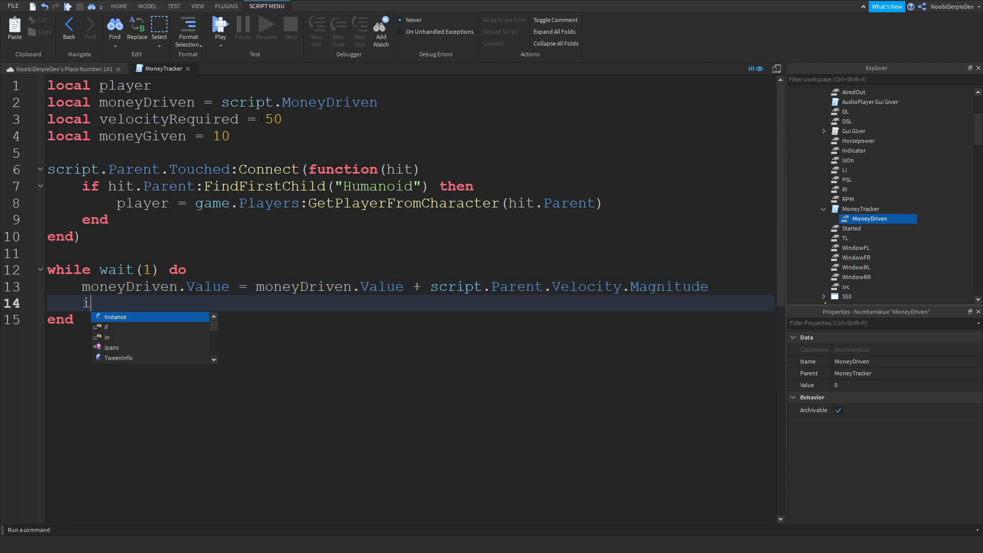
# - Past velocityRequired, reset moneyDriven to 0 and add moneyGiven to leaderstats.Money.Value
pyautogui.write('f moneyDriven.')
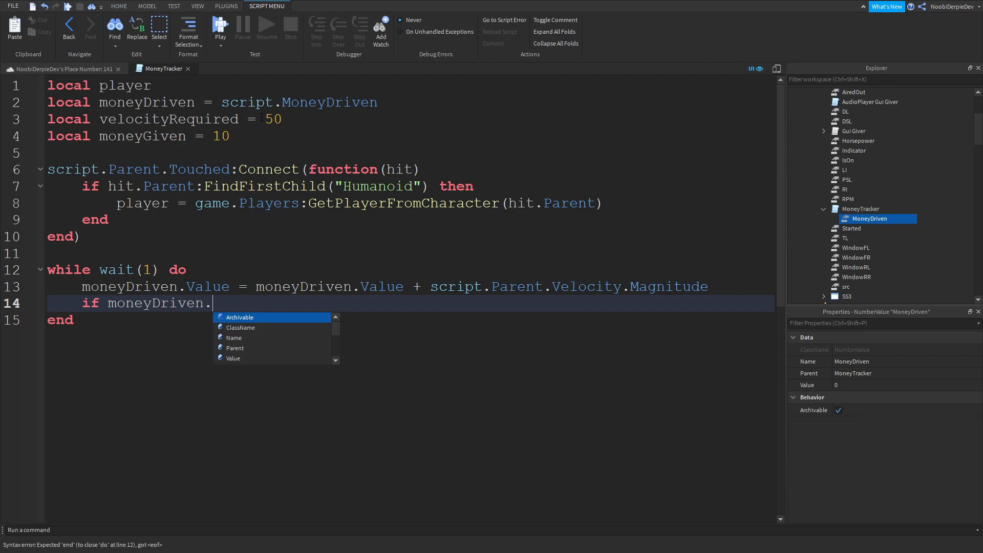
pyautogui.write('Value > velocityRequired')
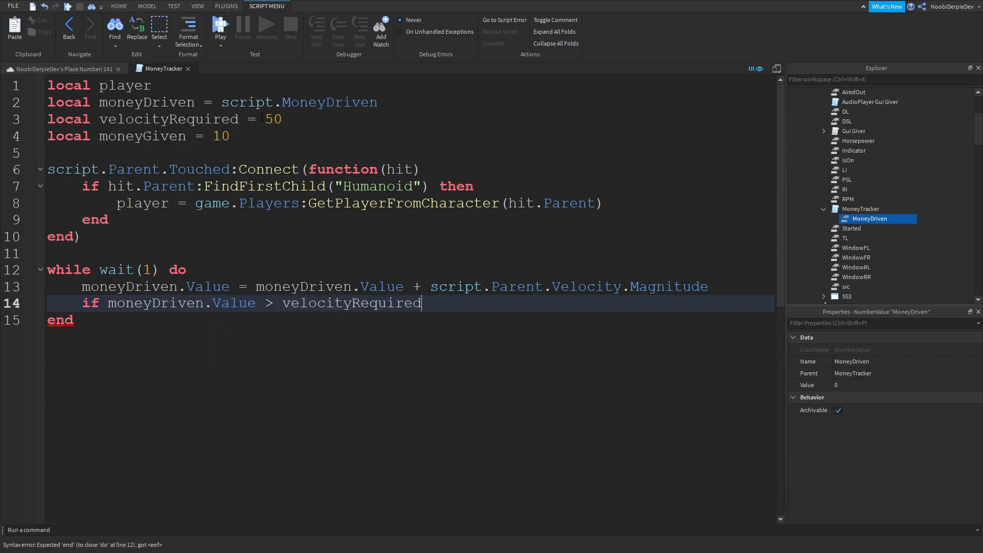
pyautogui.write('then')
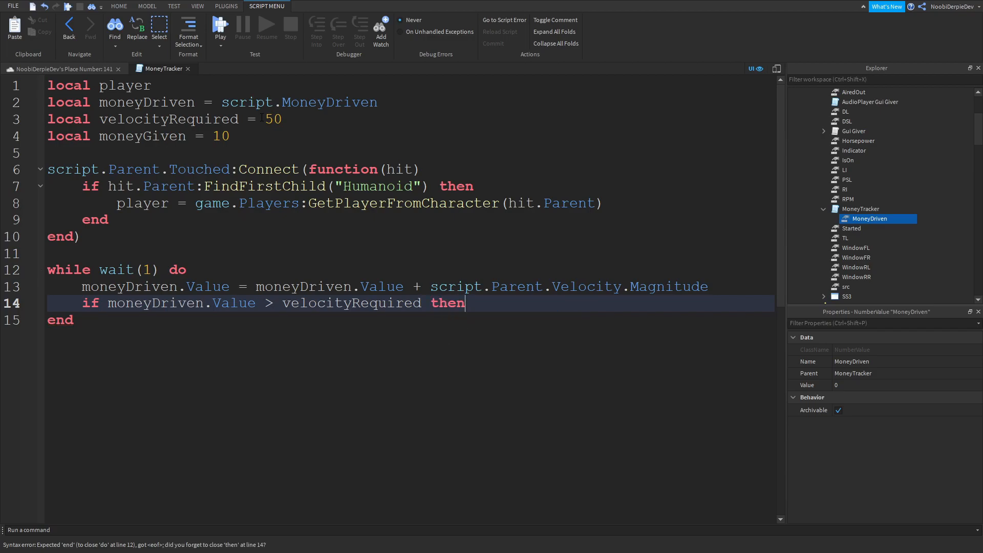
pyautogui.press('Enter')
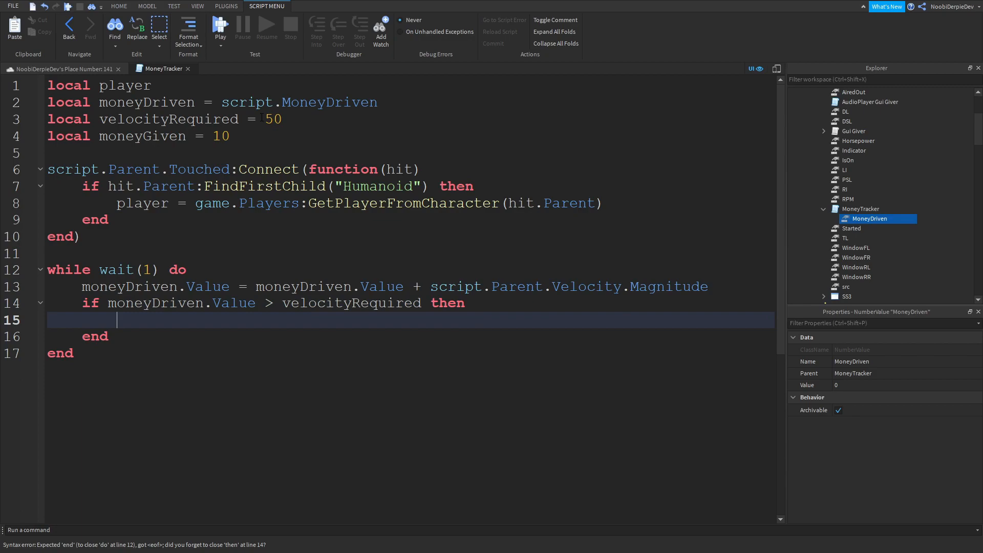
pyautogui.write('moneyDriven')
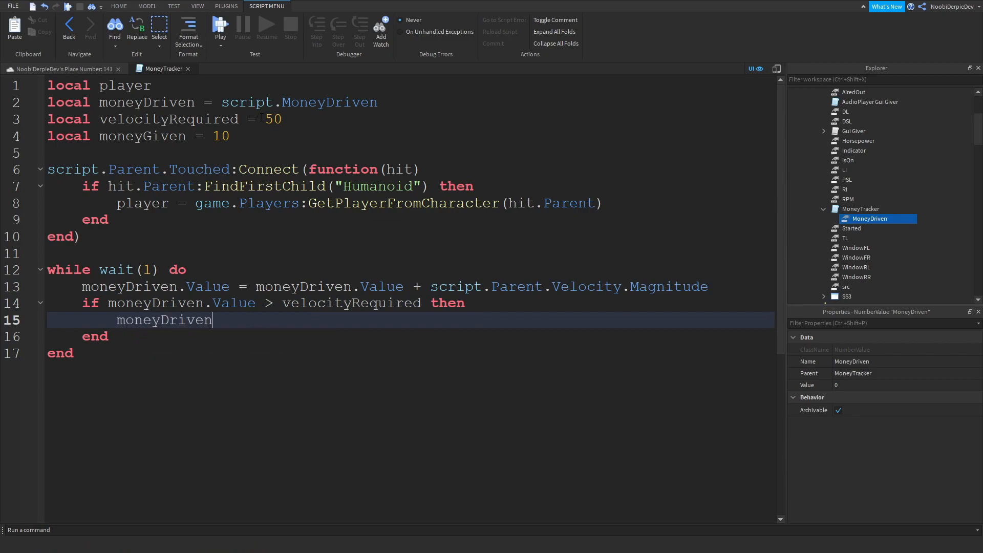
pyautogui.write('.Value = 0')
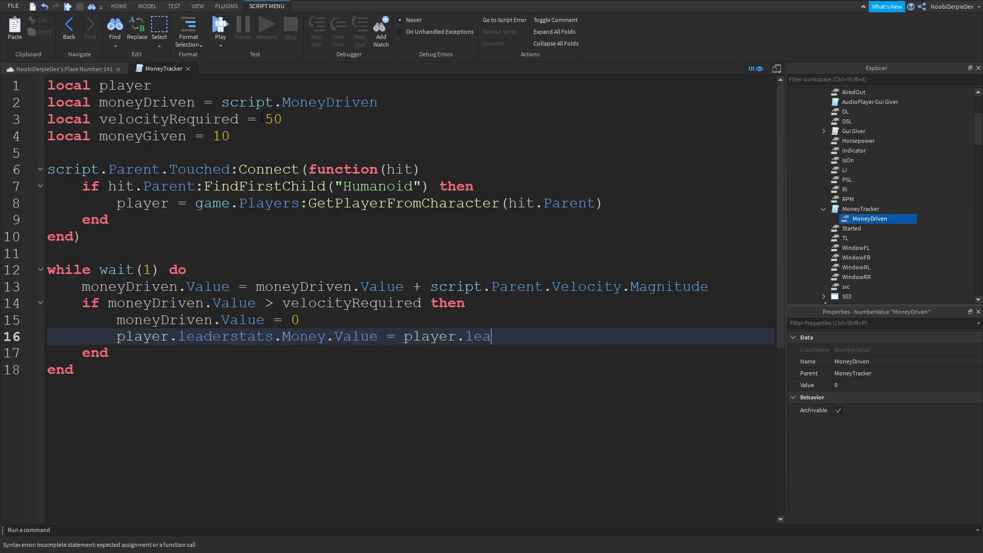
pyautogui.write('derstats.Money.Va')
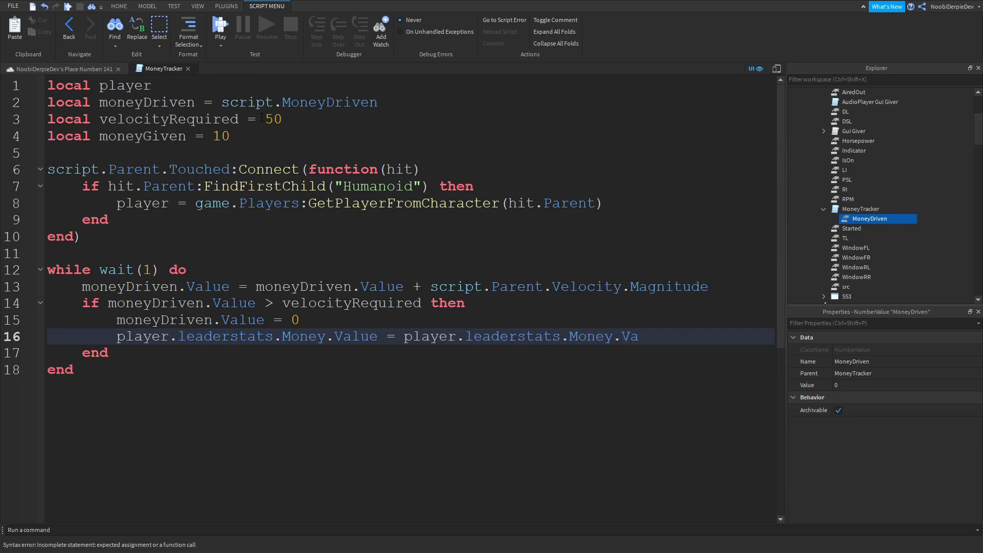
pyautogui.write('lue')
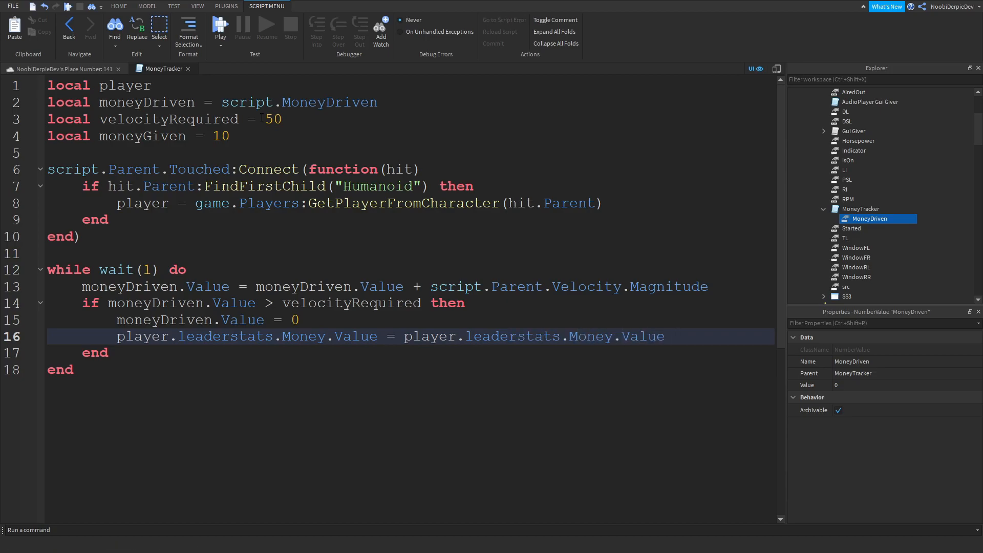
pyautogui.write('+ moneyv')
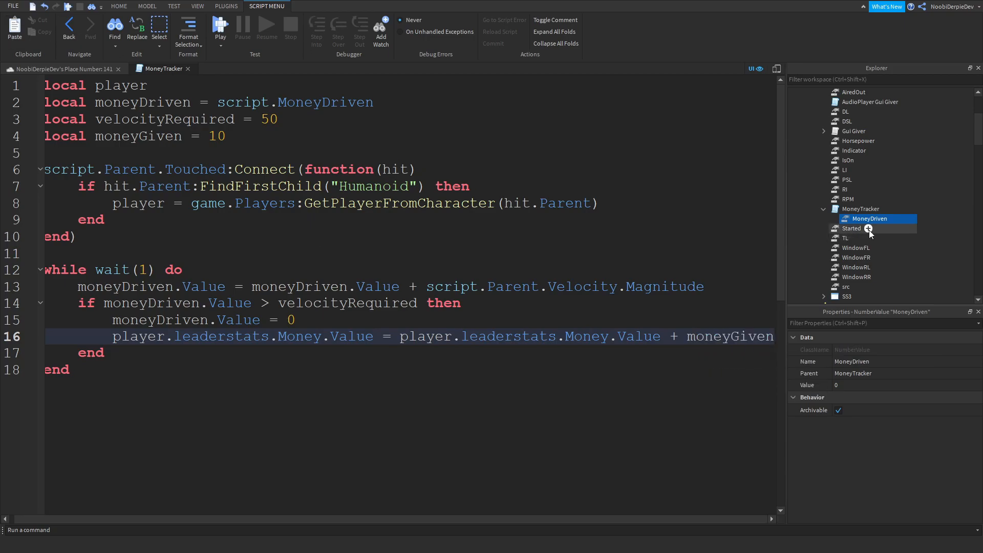
# - In CarHandler, write a PlayerAdded handler creating a Folder named leaderstats under the player
pyautogui.scroll(-3)
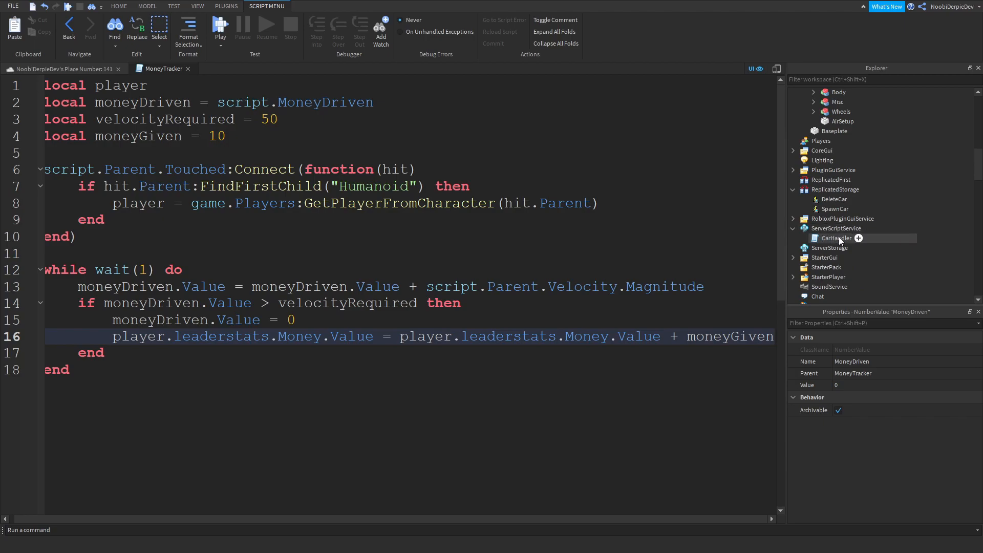
pyautogui.doubleClick(833, 238)
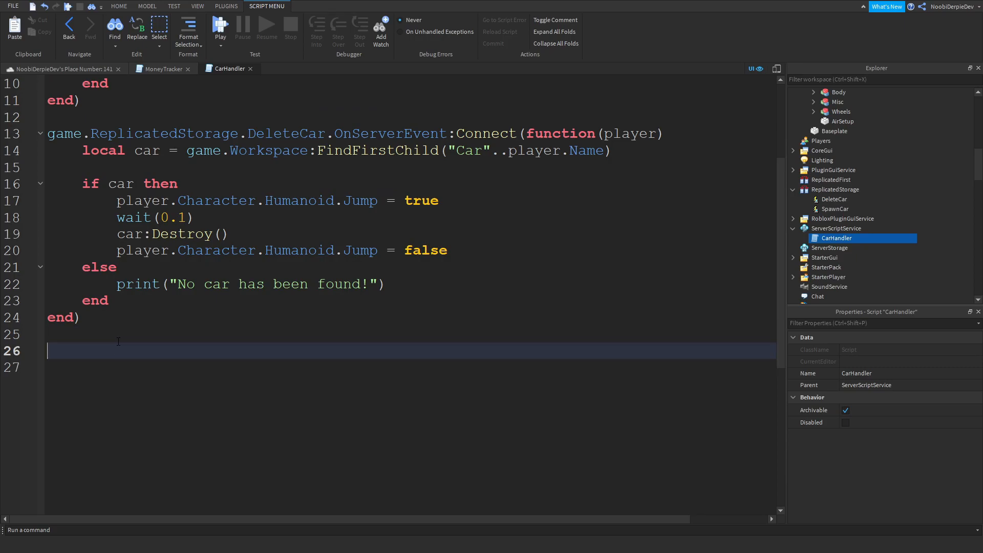
pyautogui.write('game.Players')
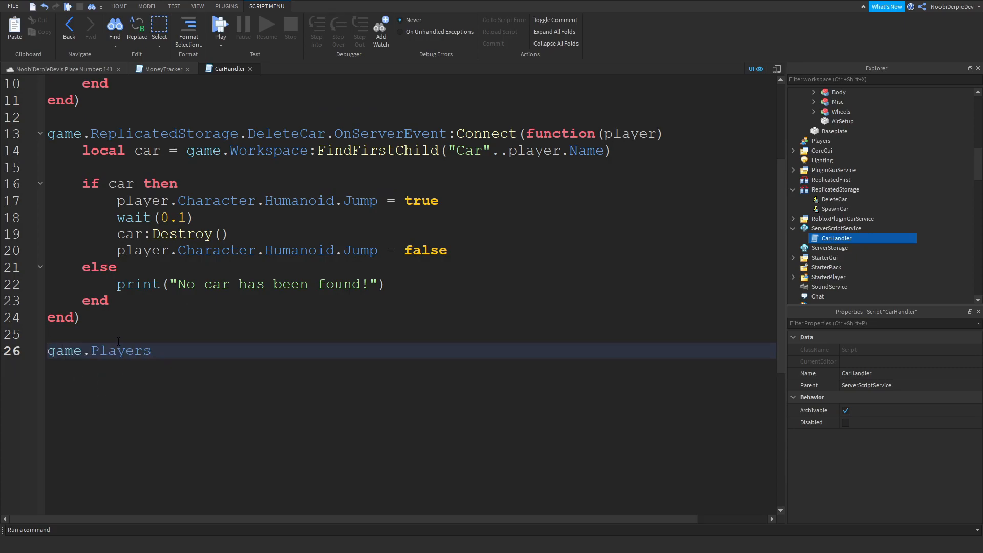
pyautogui.write('.PlayerAdded:Connect(function(player')
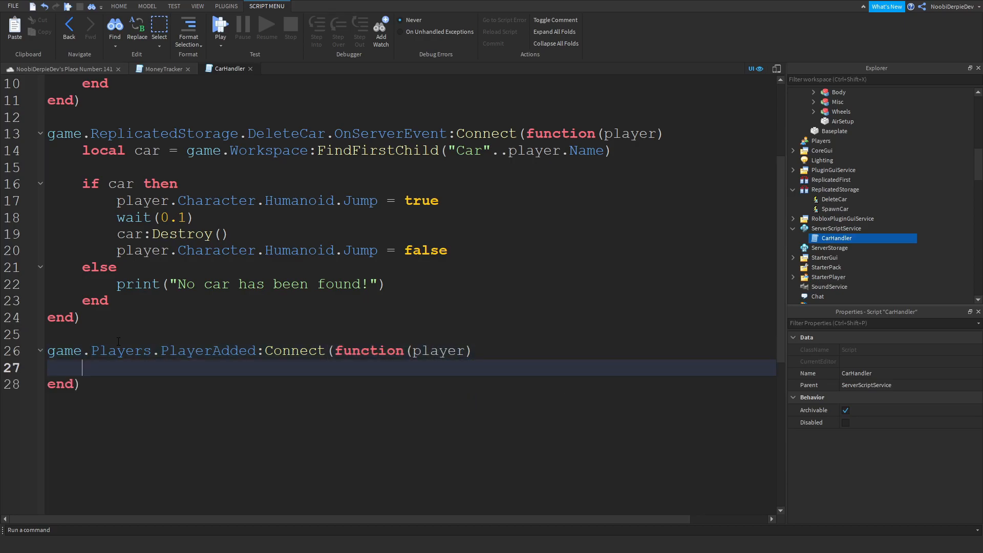
pyautogui.write('local leader')
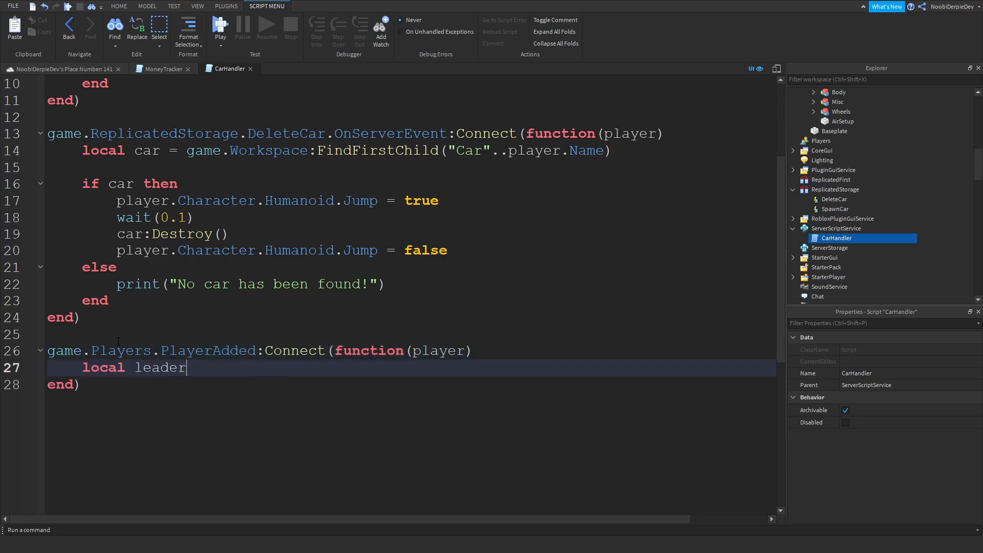
pyautogui.write('stats = Instance.new()')
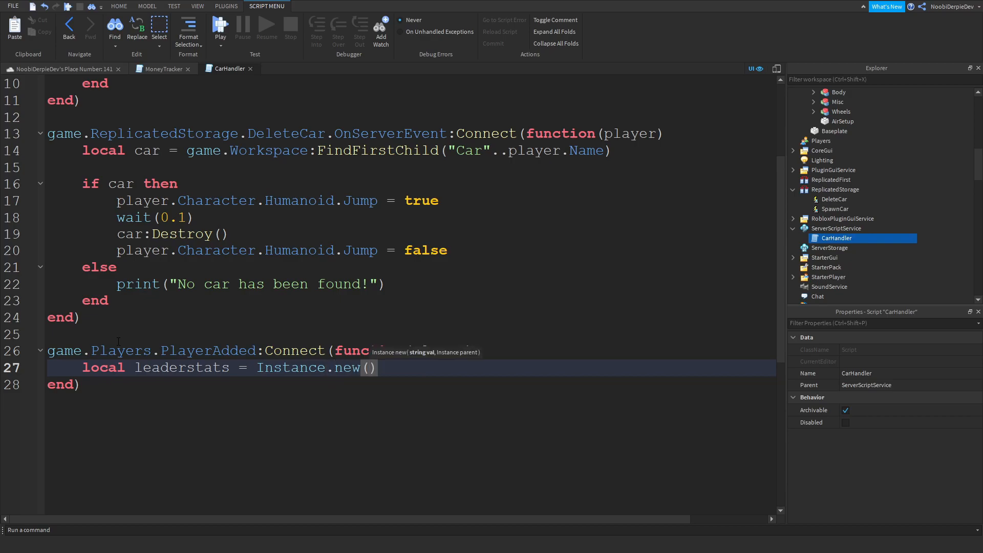
pyautogui.write('"Folder",')
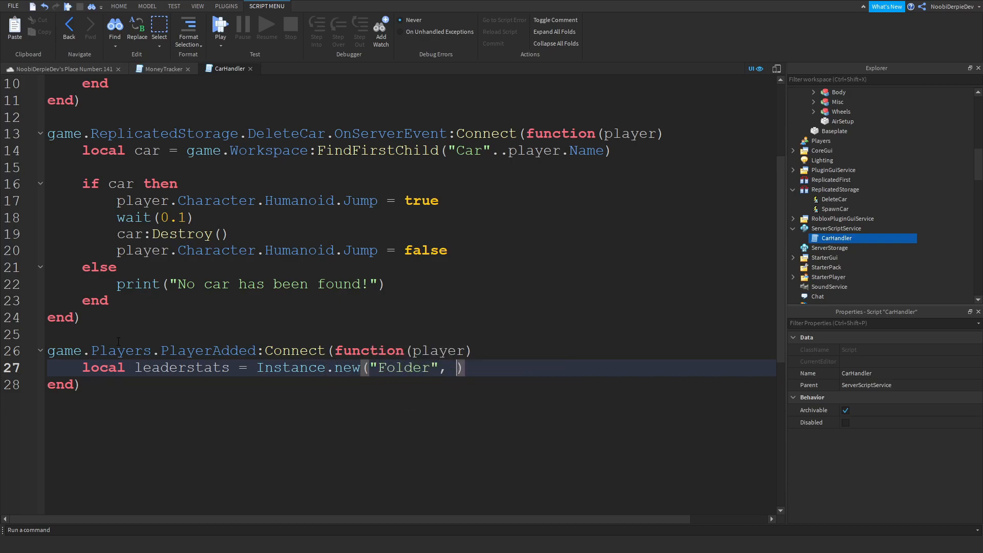
pyautogui.write('player')
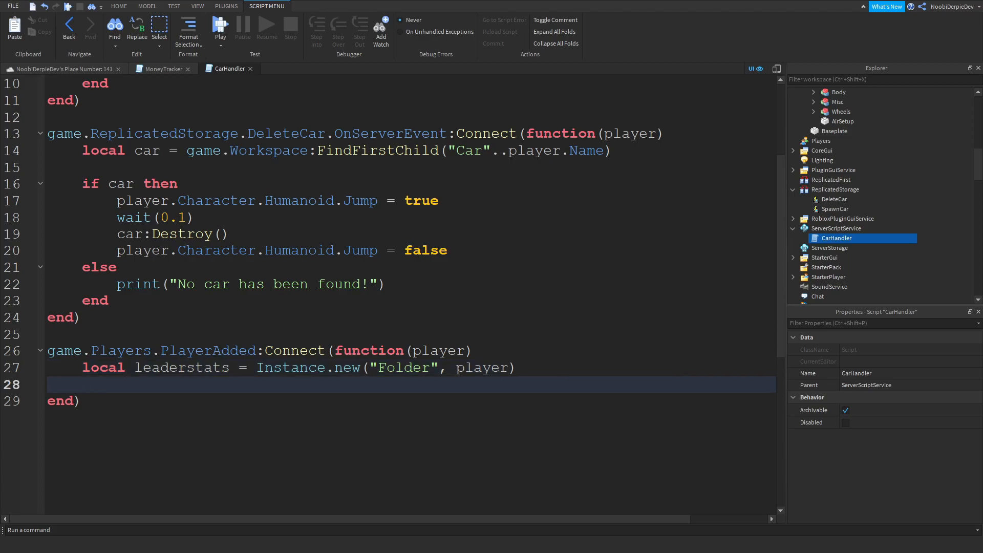
pyautogui.write('leaderstats.Name =')
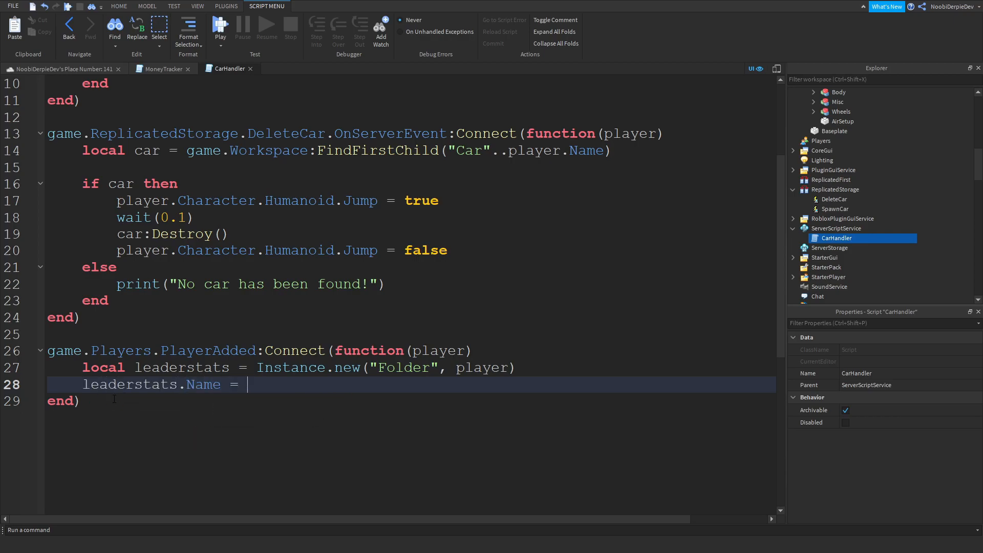
pyautogui.write('"leaderstats"')
pyautogui.write('local money = Instance.new(')
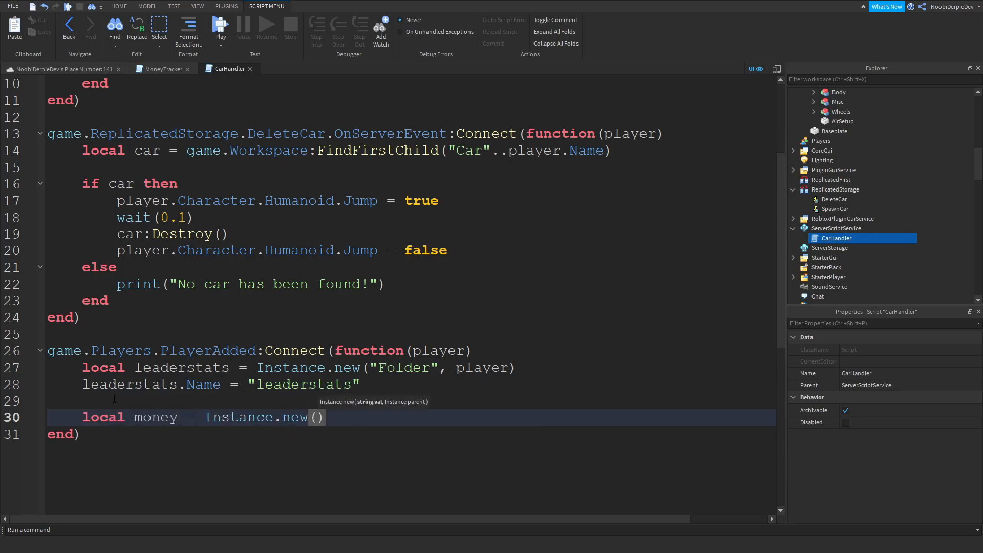
# - Add a Money NumberValue set to 0 in leaderstats and return to the place view
pyautogui.write('"NumberValue", leaderstats')
pyautogui.write('money.V')
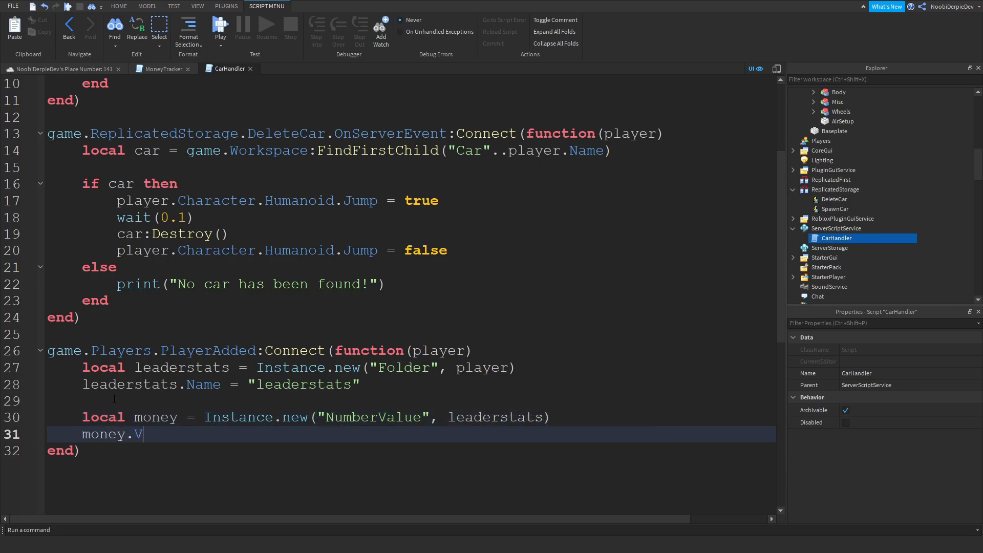
pyautogui.write('alue = 0')
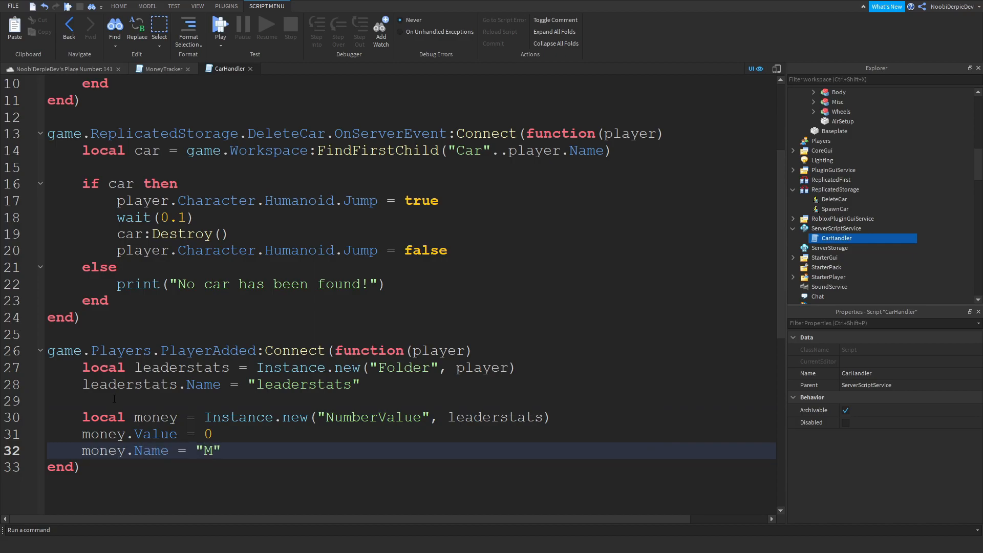
pyautogui.write('oney')
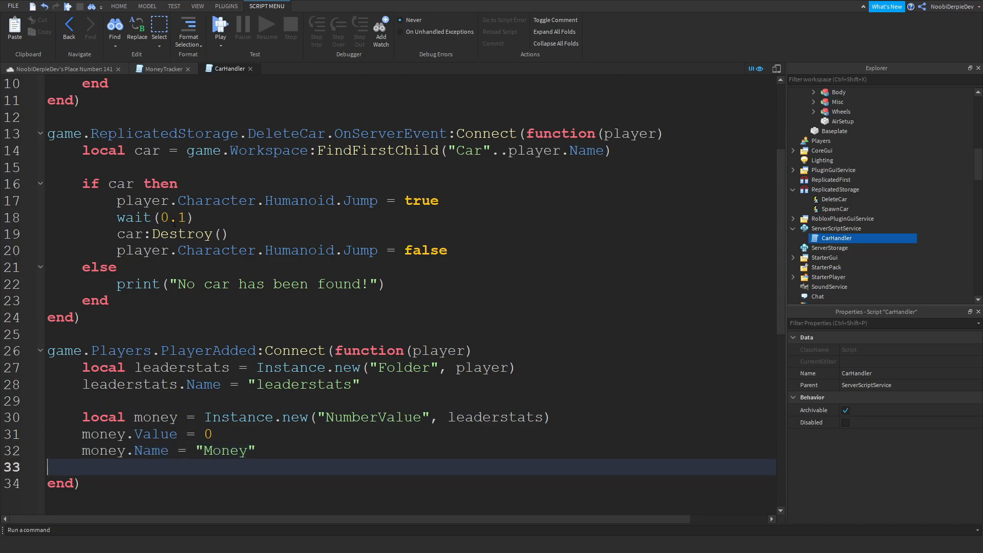
pyautogui.click(119, 7)
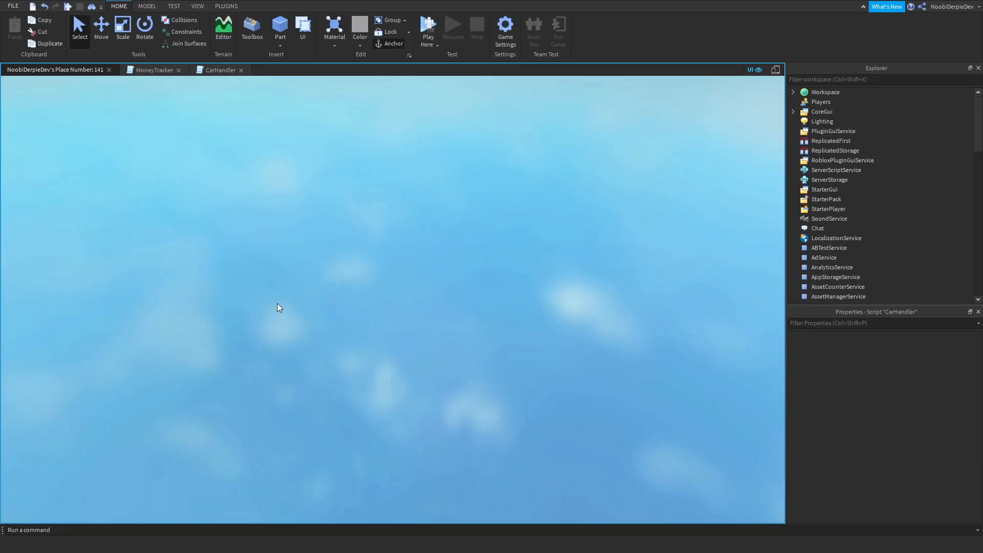
# - Playtest the game and drive the car while Money rises to 150
pyautogui.click(428, 29)
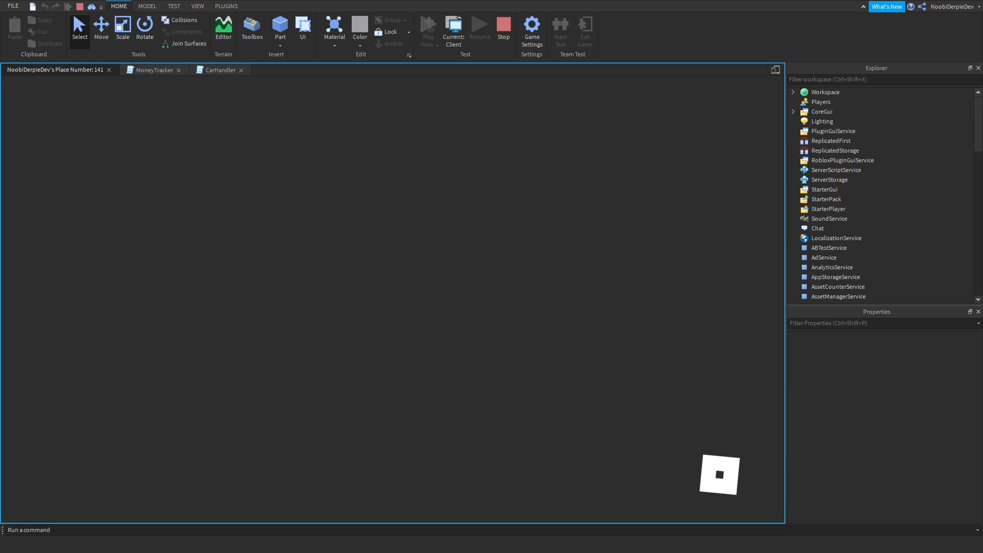
pyautogui.click(428, 24)
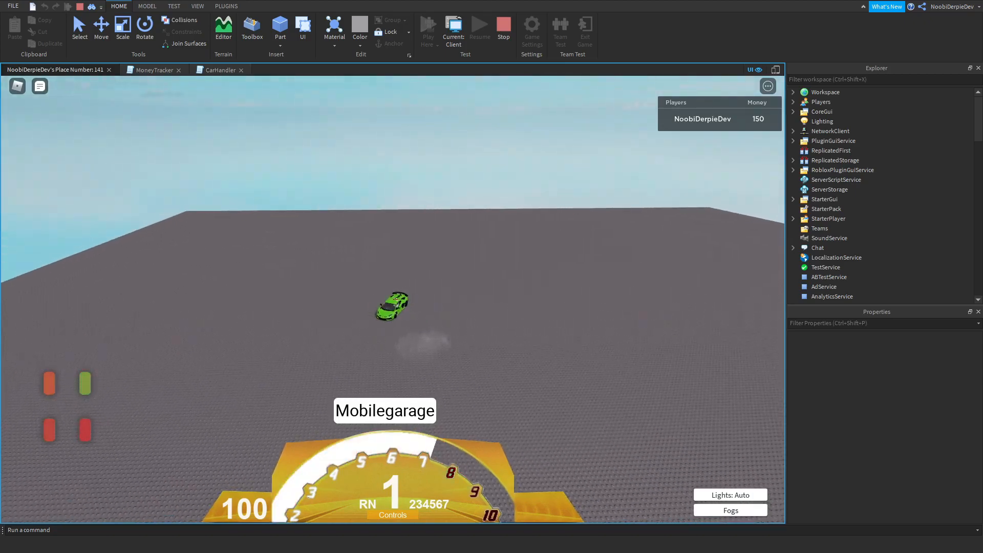
# - Stop the test and add a MoneyGui ScreenGui in StarterGui holding a TextLabel
pyautogui.click(502, 29)
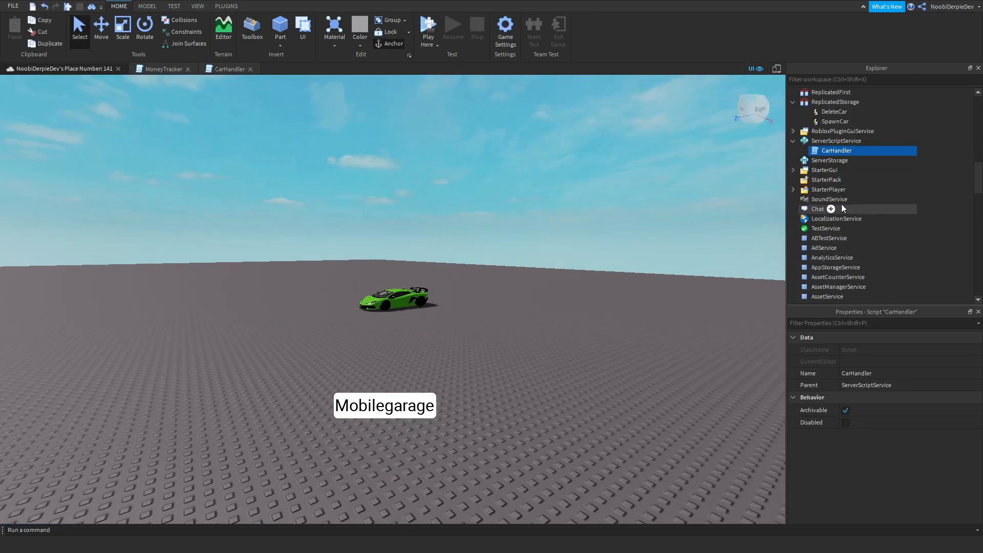
pyautogui.click(845, 170)
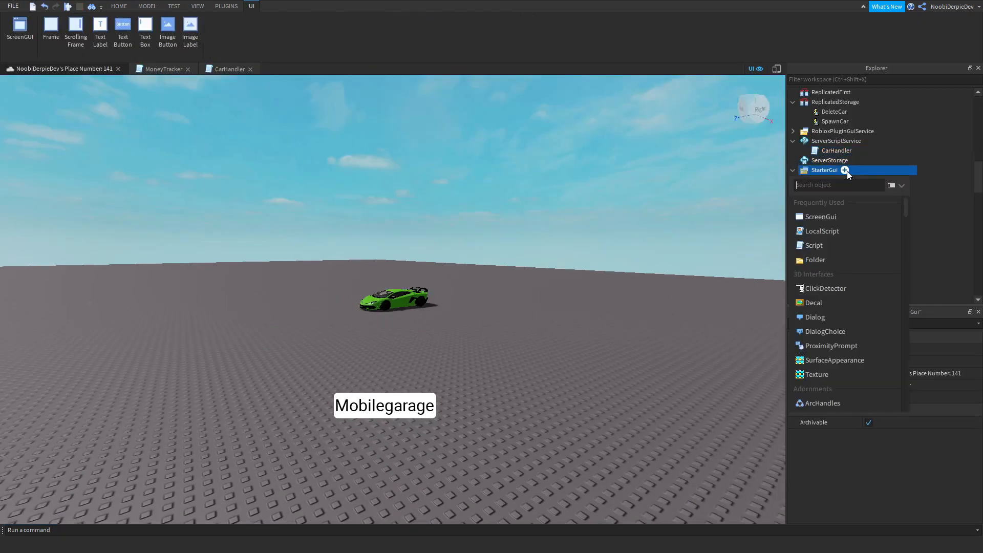
pyautogui.click(819, 216)
pyautogui.write('MoneyGui')
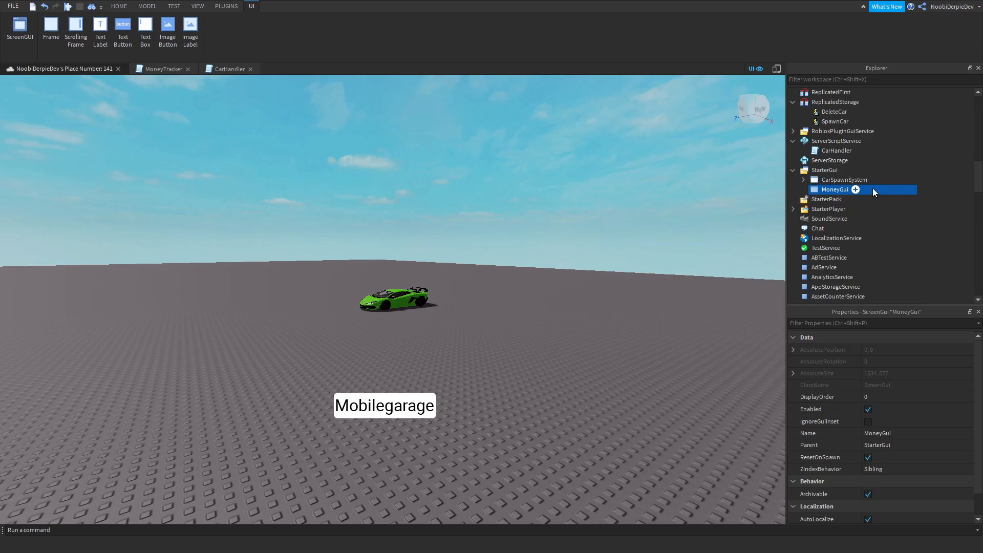
pyautogui.click(100, 33)
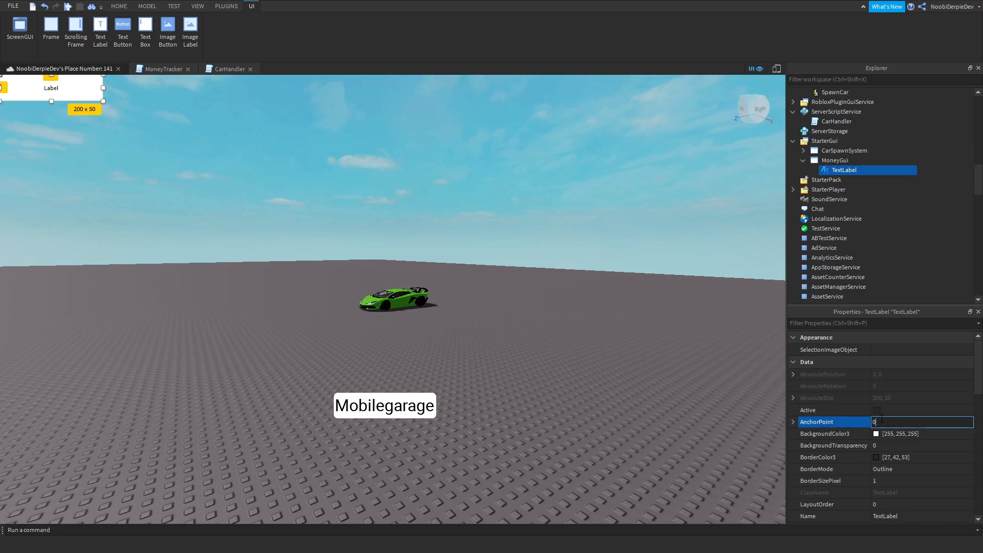
# - Give the TextLabel AnchorPoint 0.5,0.5 and Position {0.1,0},{0.5,0} with a UICorner
pyautogui.write('0.5,0.5')
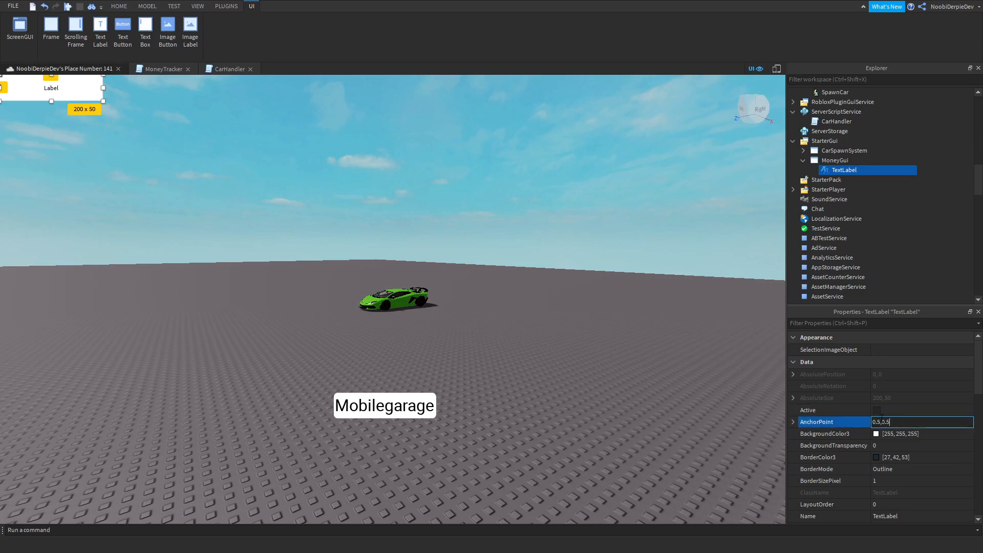
pyautogui.press('Return')
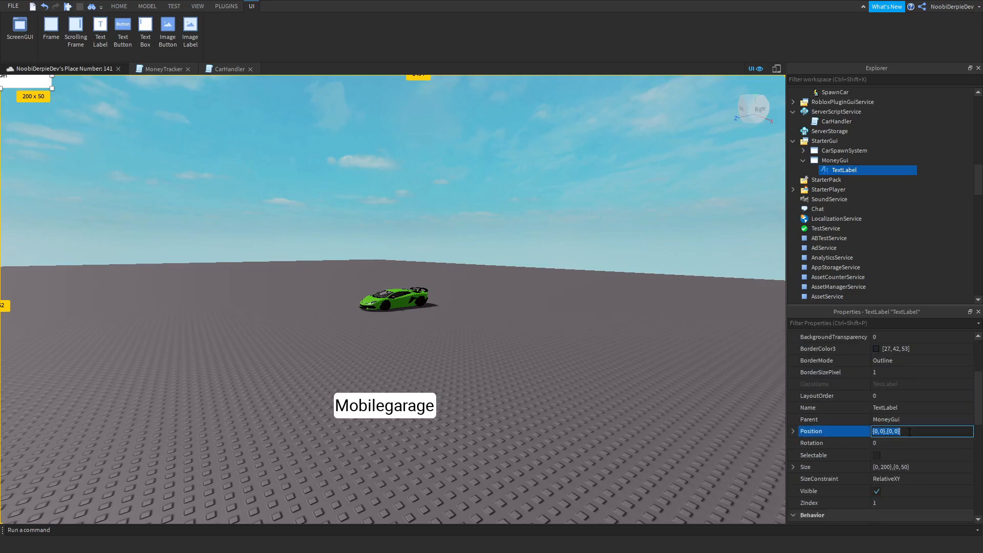
pyautogui.write('0.5,0,')
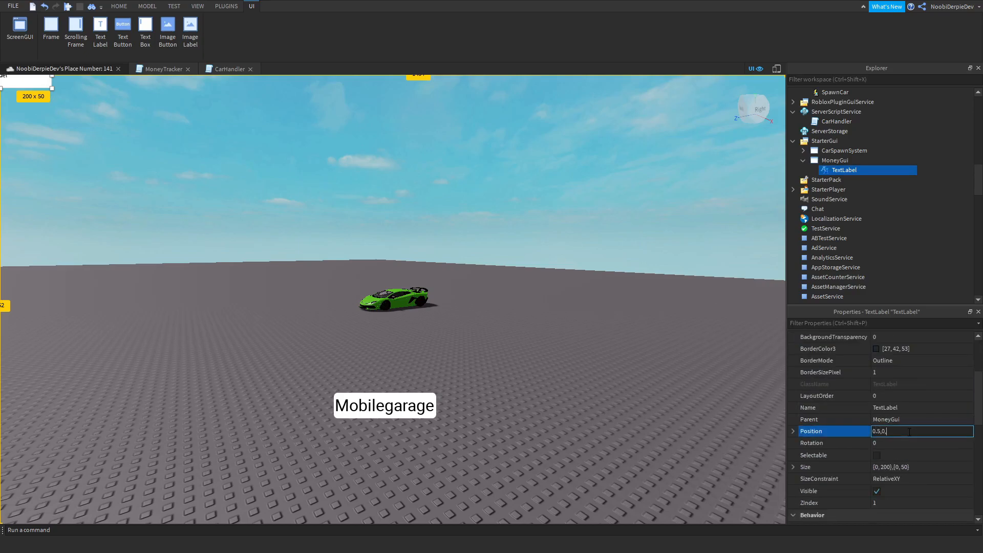
pyautogui.write('0,')
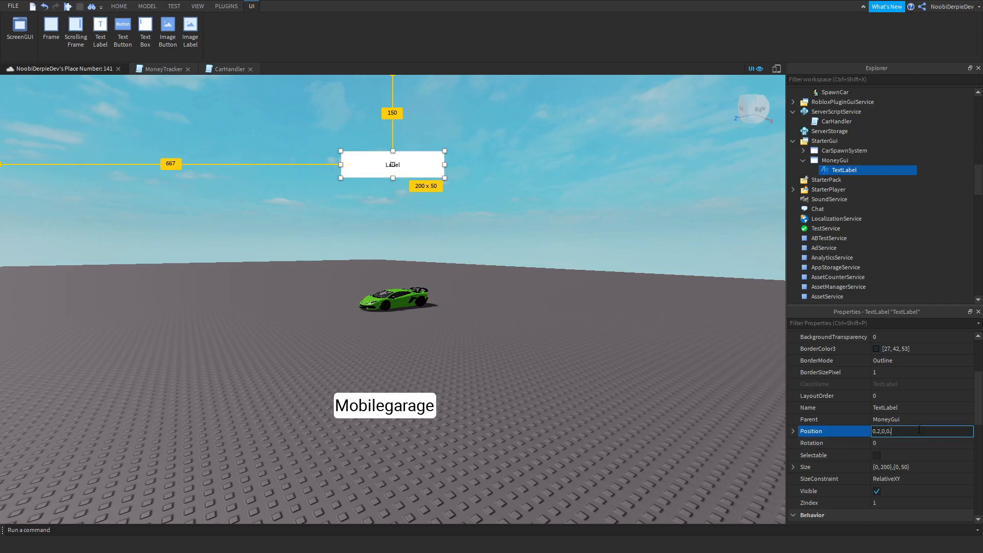
pyautogui.click(119, 6)
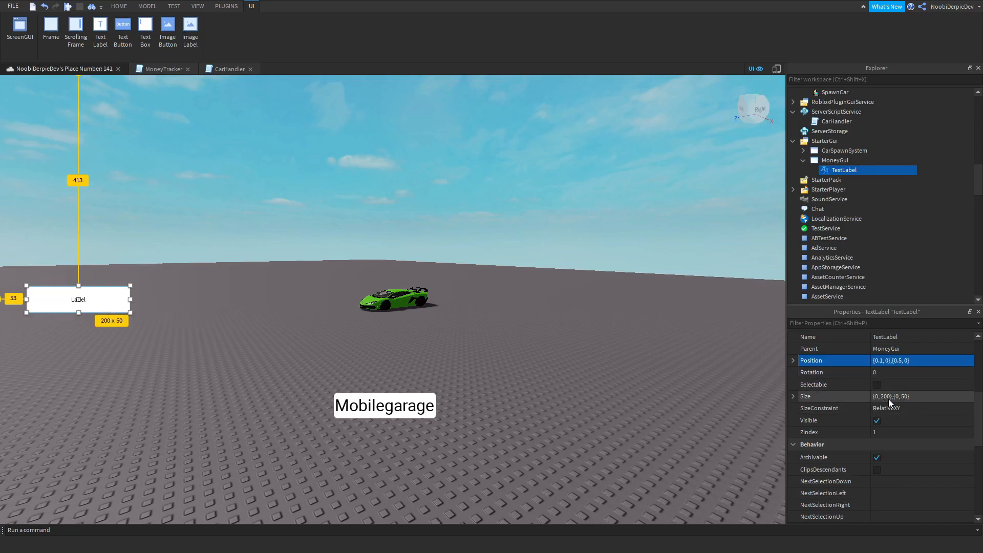
pyautogui.scroll(-3)
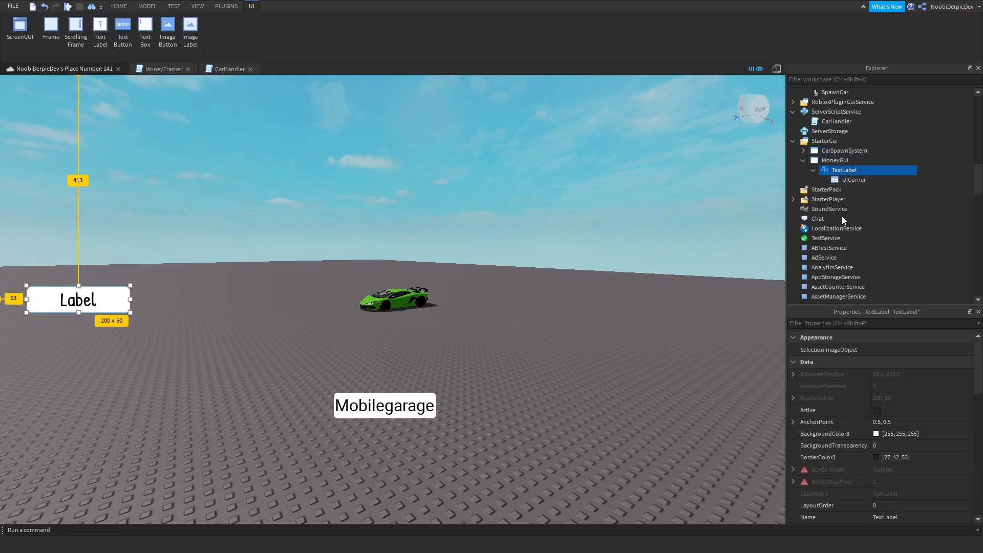
# - Set the label's BackgroundColor3 to an orange basic colour
pyautogui.click(876, 433)
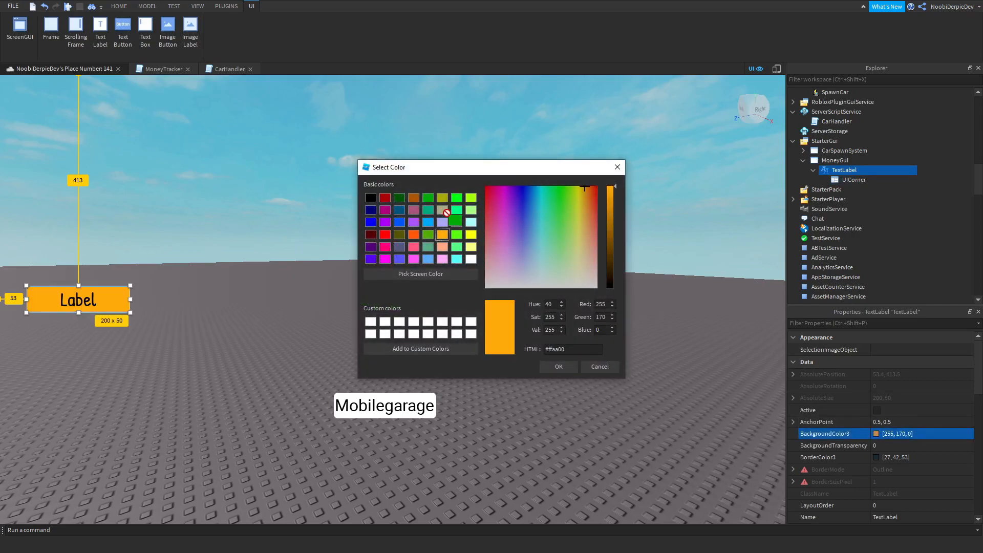
pyautogui.click(558, 366)
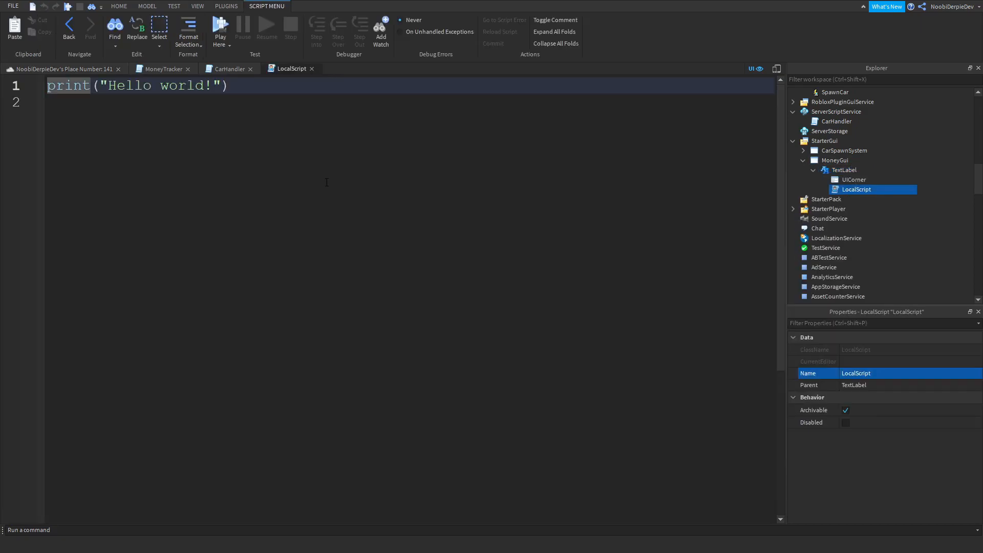
pyautogui.moveTo(375, 163)
pyautogui.write('while true do')
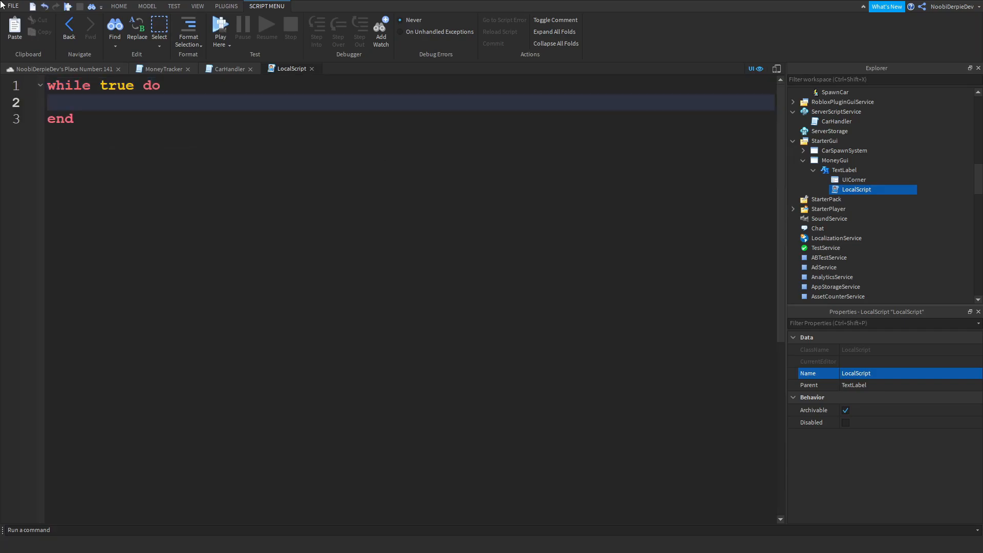
# - Finish the loop with wait(0.1) and script.Parent.Text set to leaderstats.Money.Value, then start a playtest
pyautogui.write('wait(0.)')
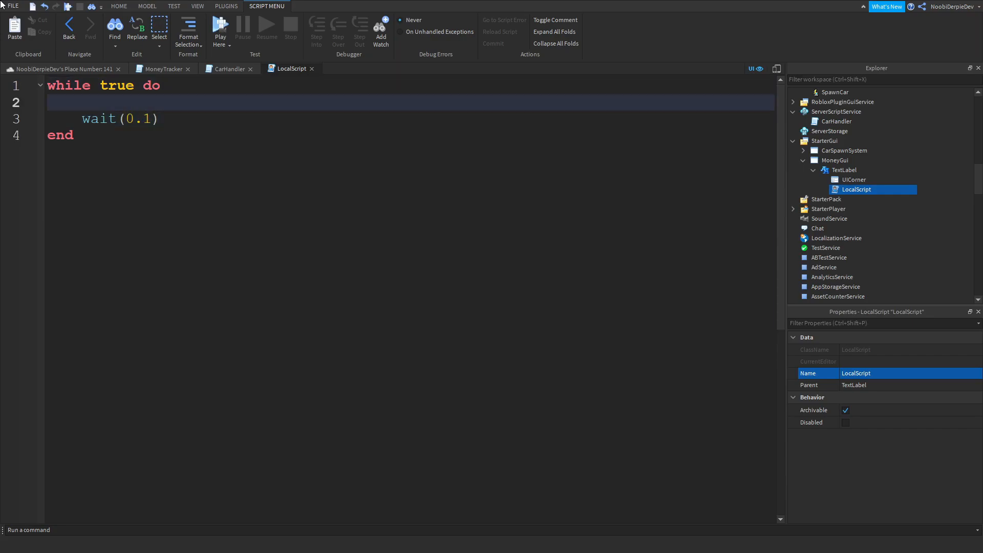
pyautogui.write('s')
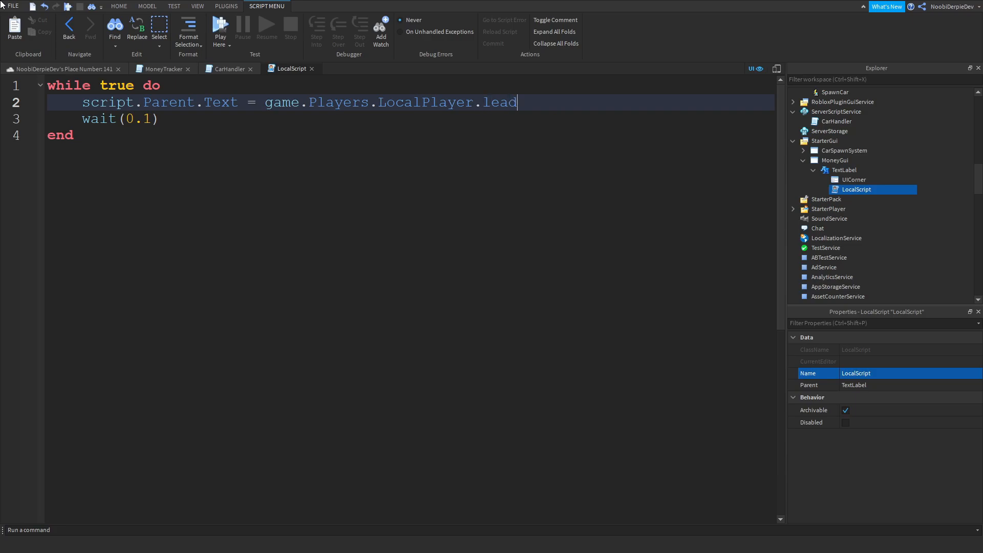
pyautogui.write('erstats.Money.Value')
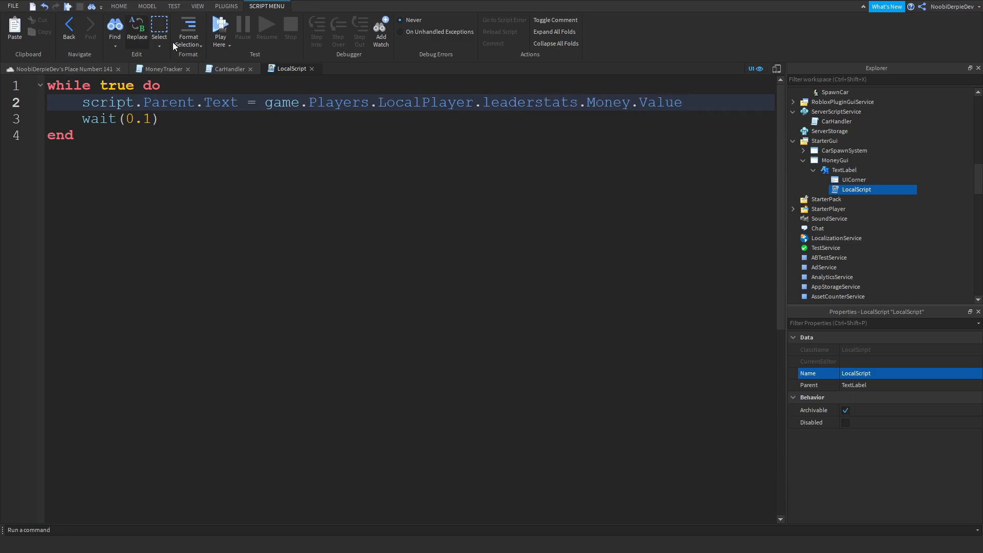
pyautogui.click(39, 85)
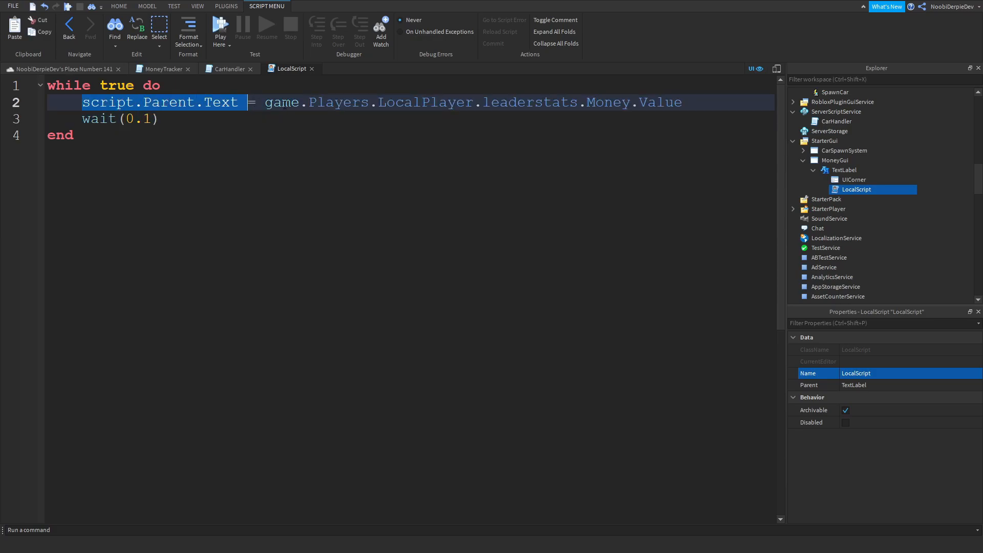
pyautogui.doubleClick(659, 101)
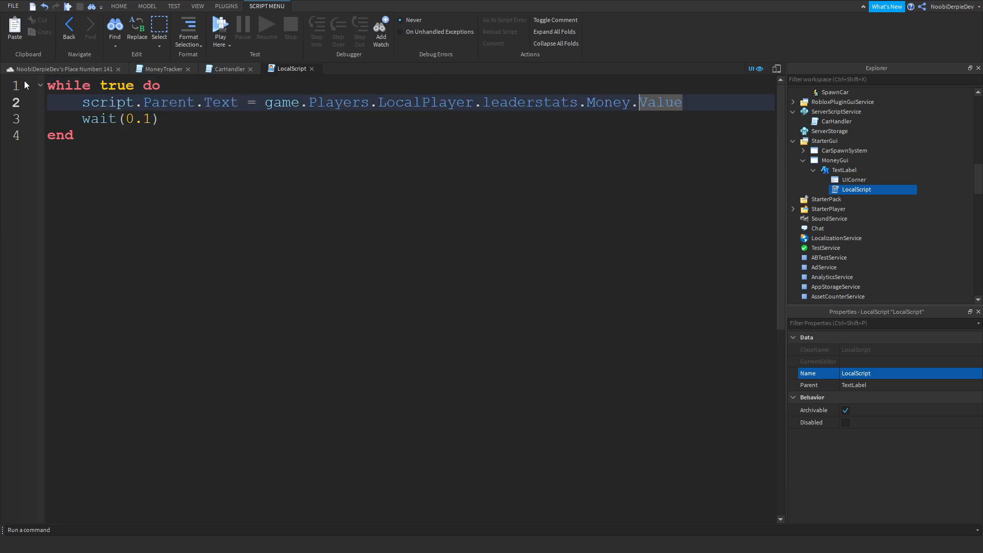
pyautogui.click(119, 6)
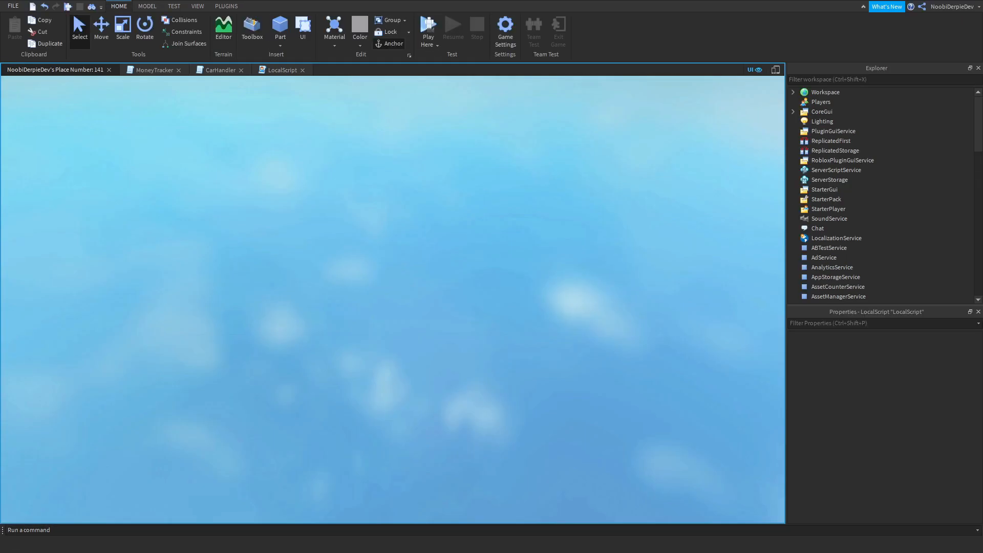
# - Stop the playtest and return to the LocalScript editor
pyautogui.click(428, 24)
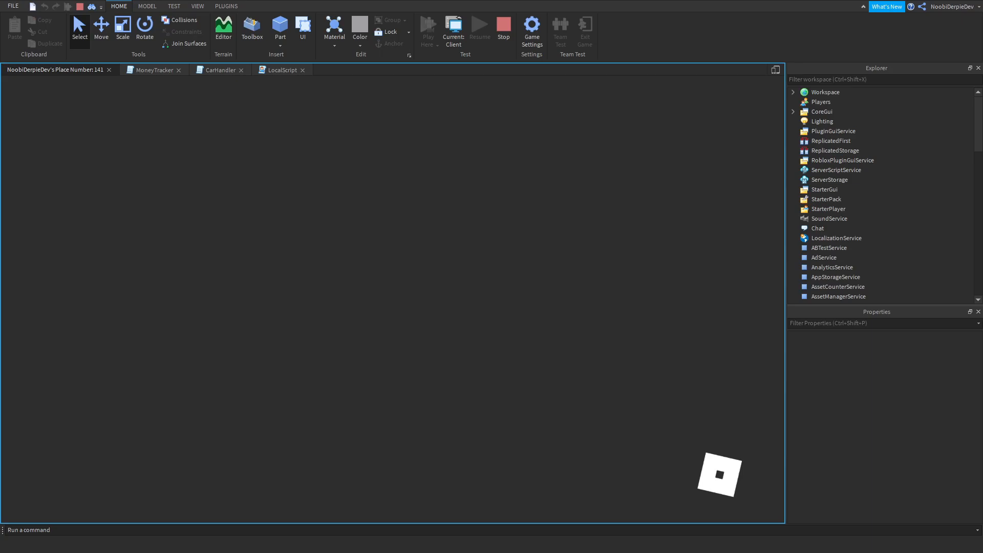
pyautogui.click(428, 25)
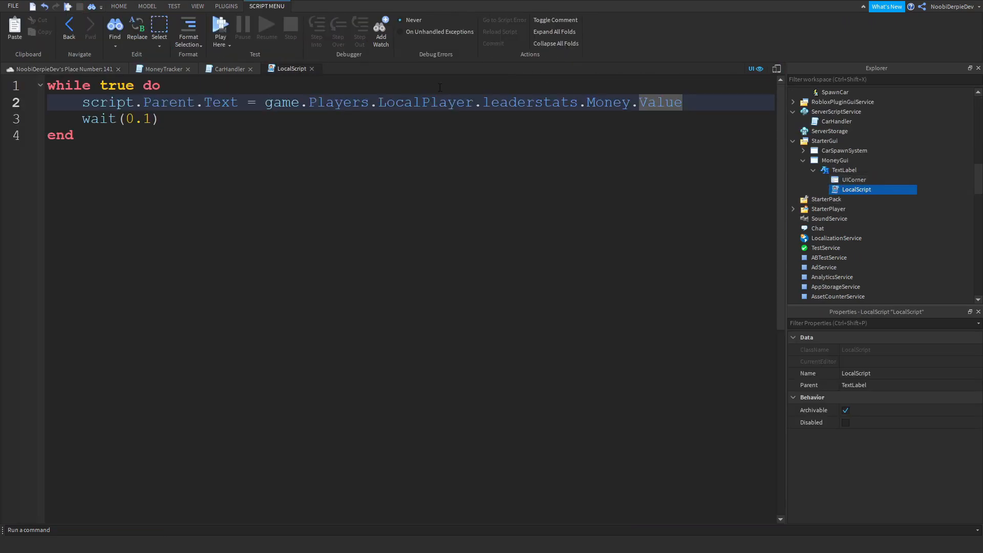
# - Prefix the label text with "Money: $".. on line 2 and start a playtest
pyautogui.write('""')
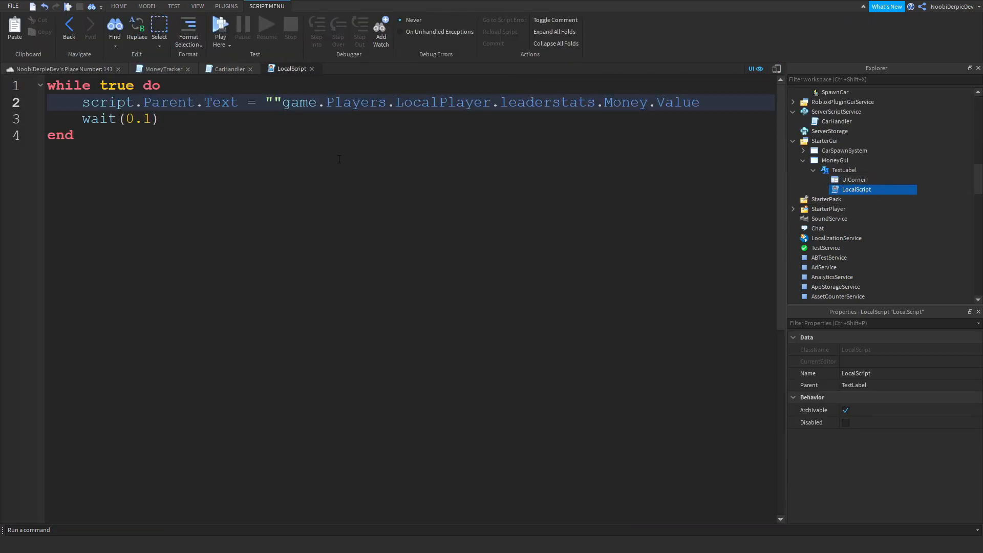
pyautogui.write('Money')
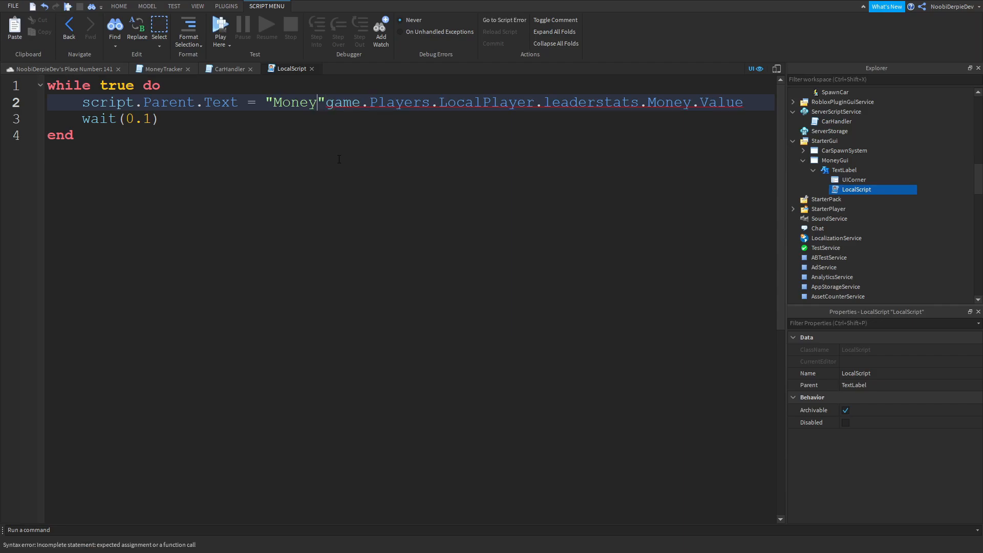
pyautogui.write('..')
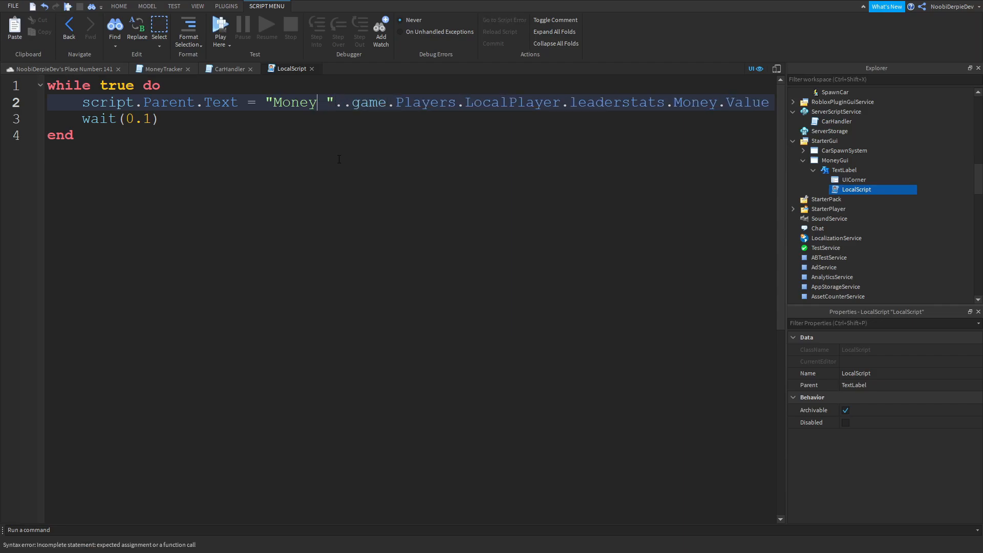
pyautogui.write(': $')
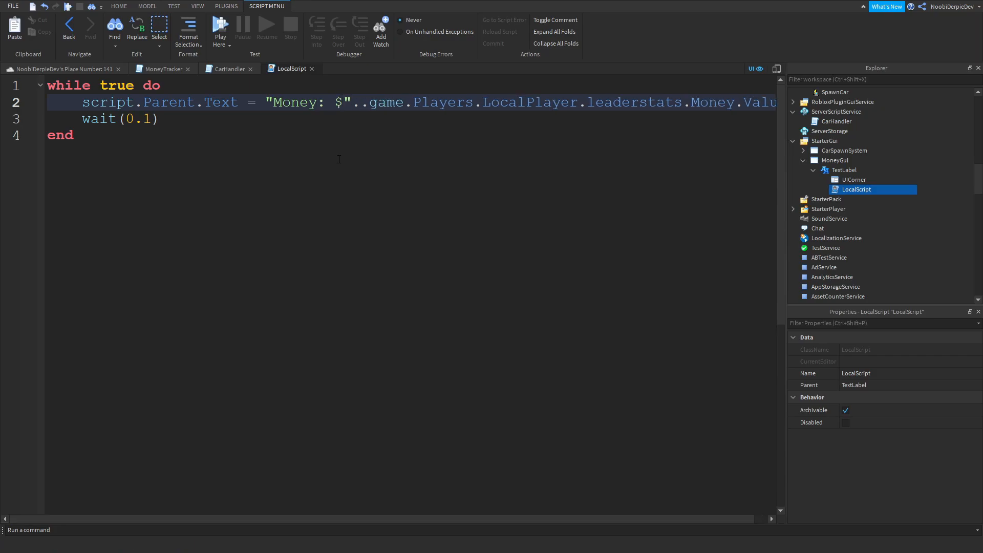
pyautogui.click(118, 6)
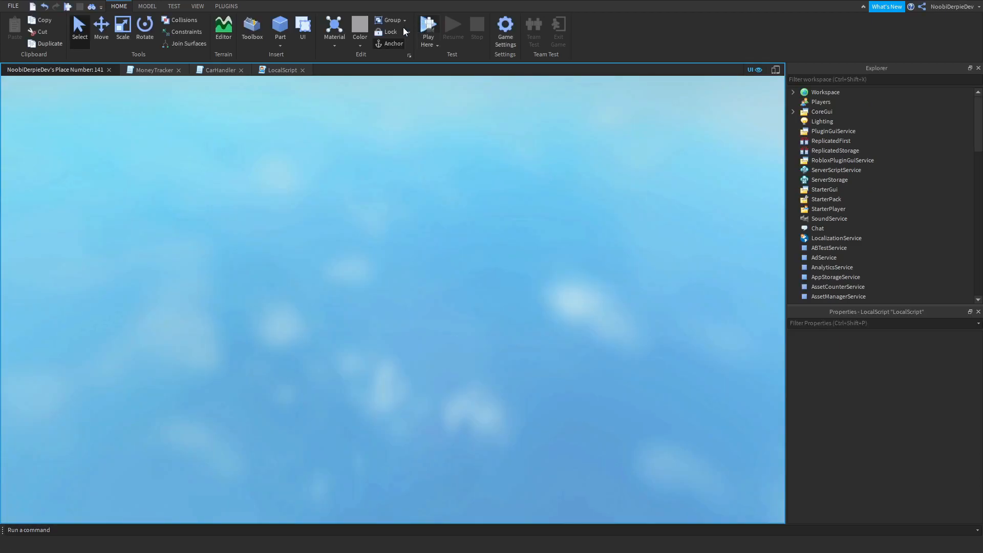
# - Drive the Lambo until the label shows Money: $150, close the Developer Console, then stop the test
pyautogui.click(428, 25)
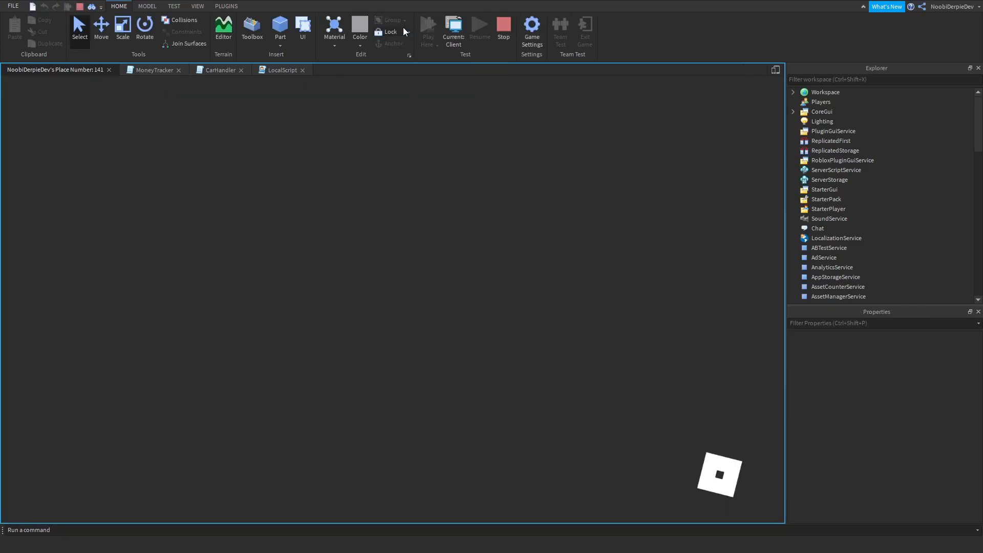
pyautogui.click(428, 25)
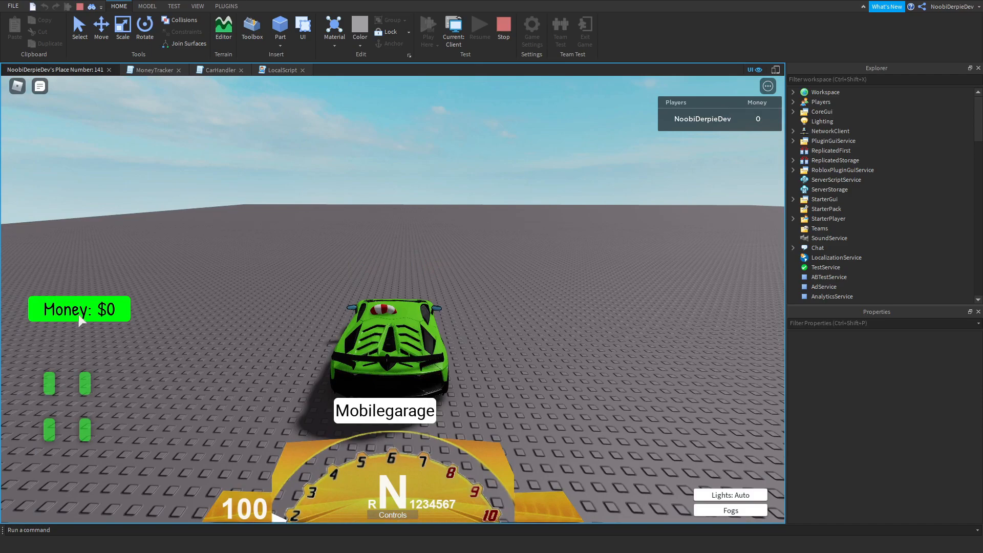
pyautogui.moveTo(141, 309)
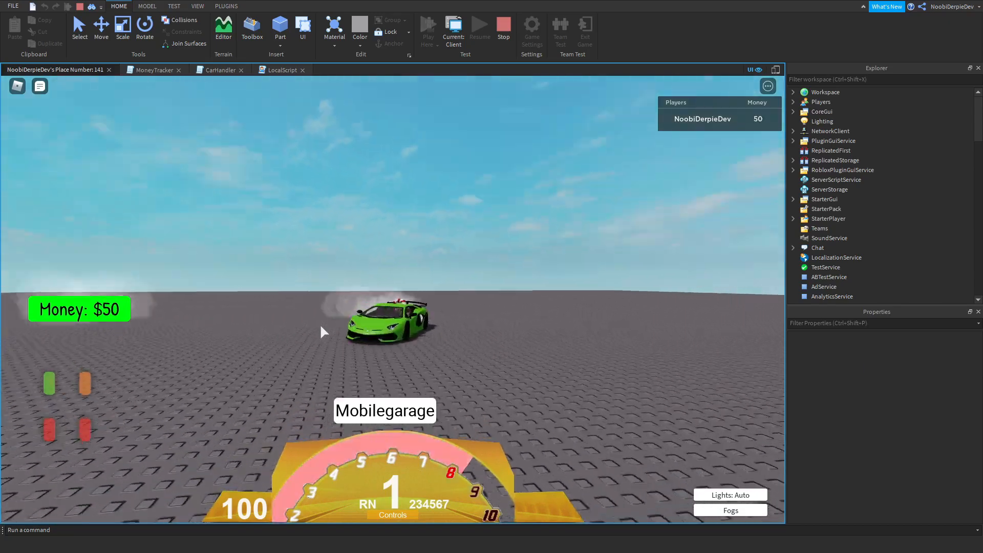
pyautogui.click(731, 495)
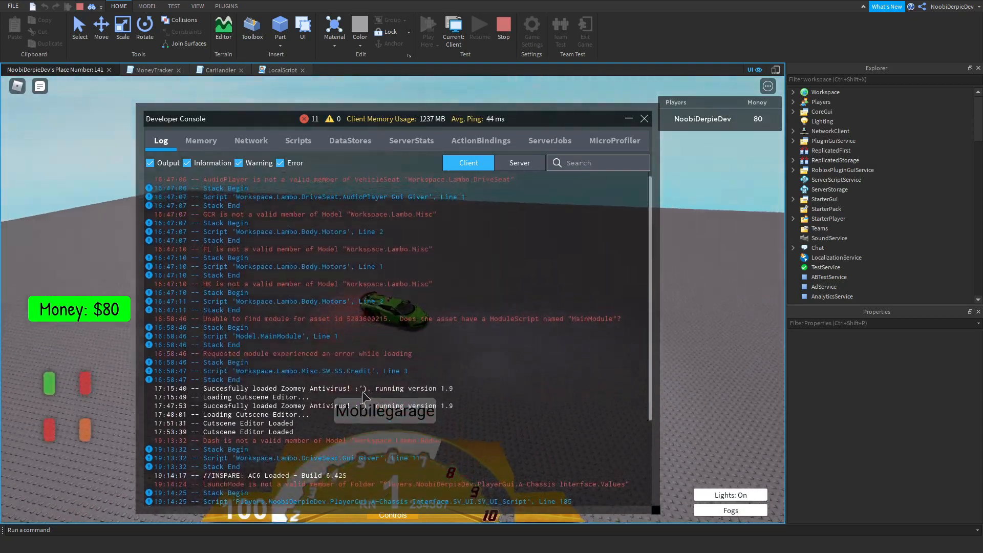
pyautogui.click(643, 119)
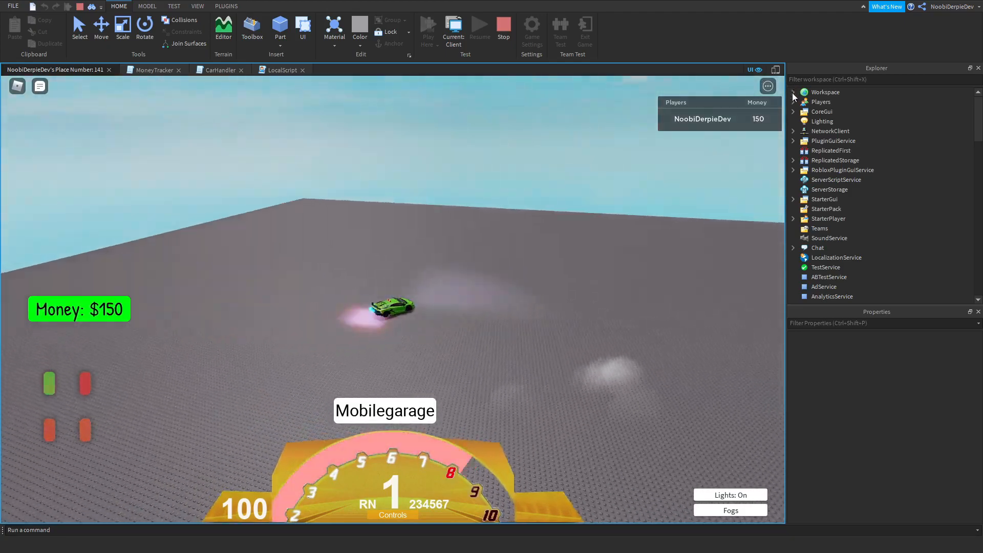
pyautogui.click(503, 26)
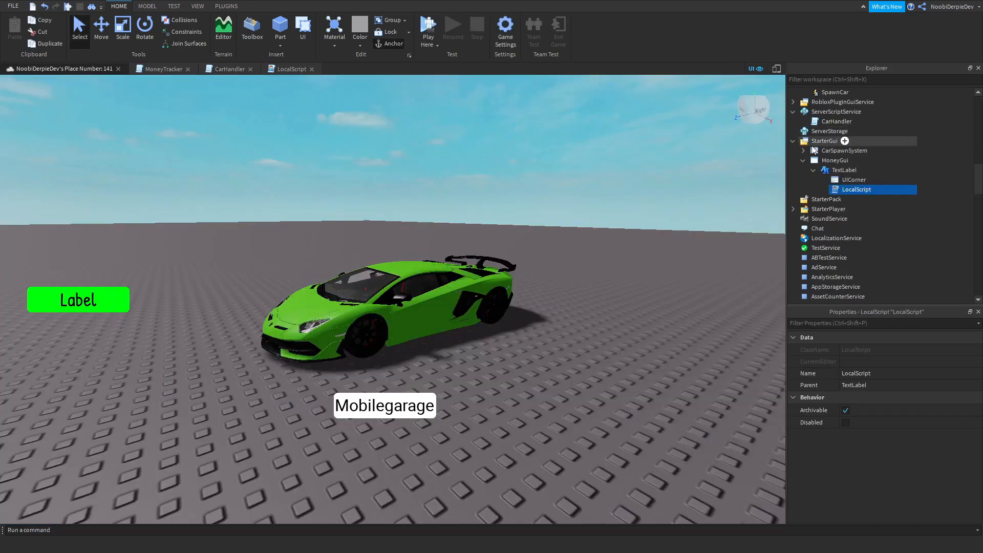
# - Move the Lambo model from Workspace into ReplicatedStorage and start a playtest
pyautogui.click(812, 160)
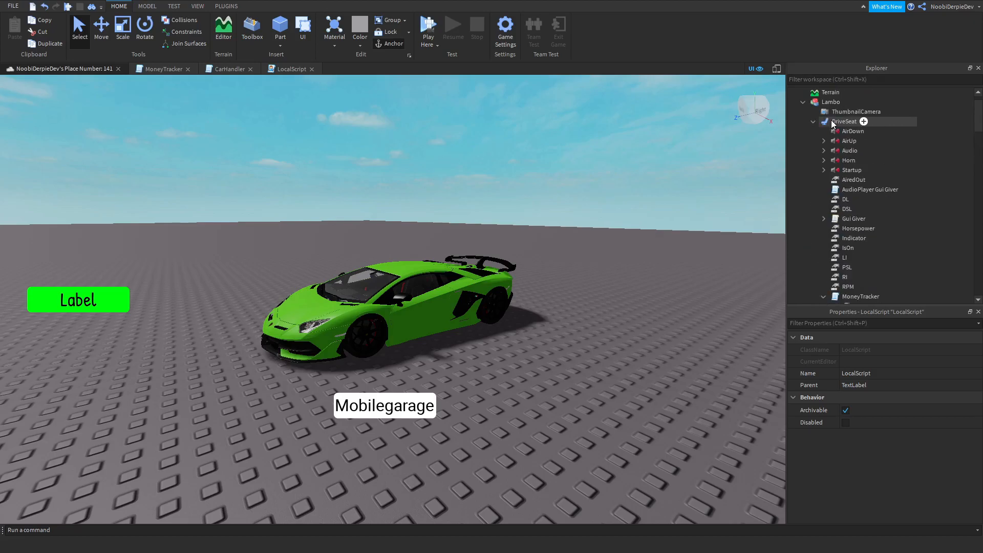
pyautogui.click(803, 101)
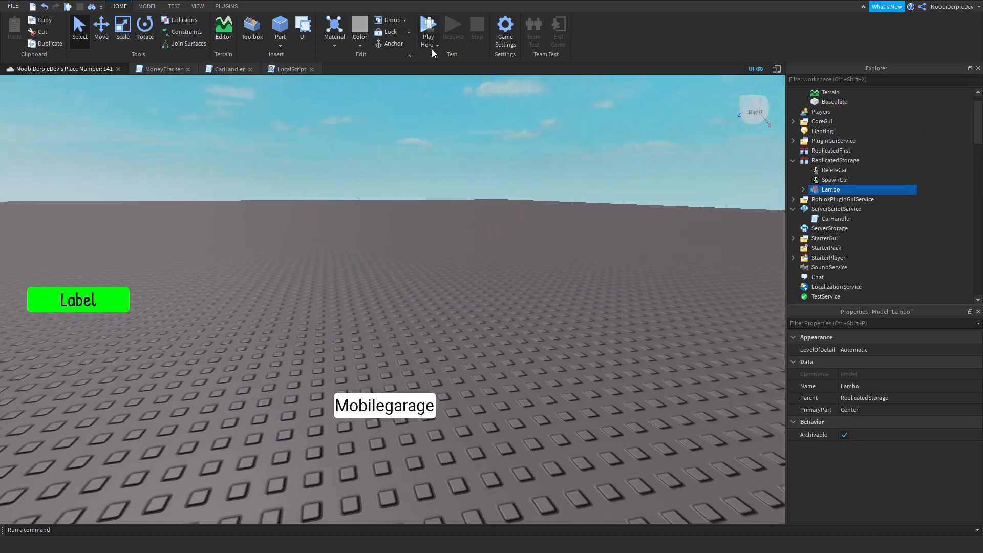
pyautogui.click(428, 25)
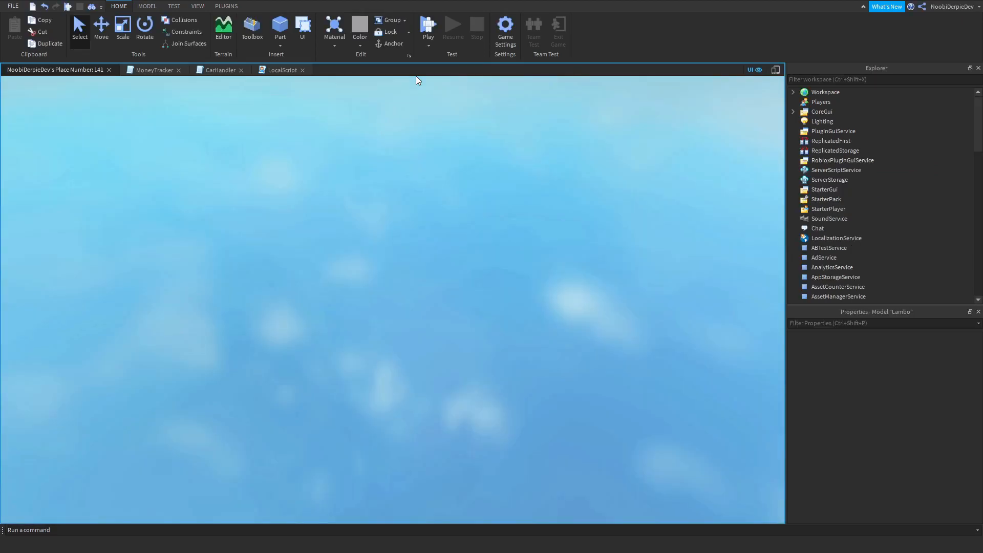
# - Spawn the Lambo from Mobilegarage, drive until money reaches $60, then stop the test
pyautogui.click(429, 27)
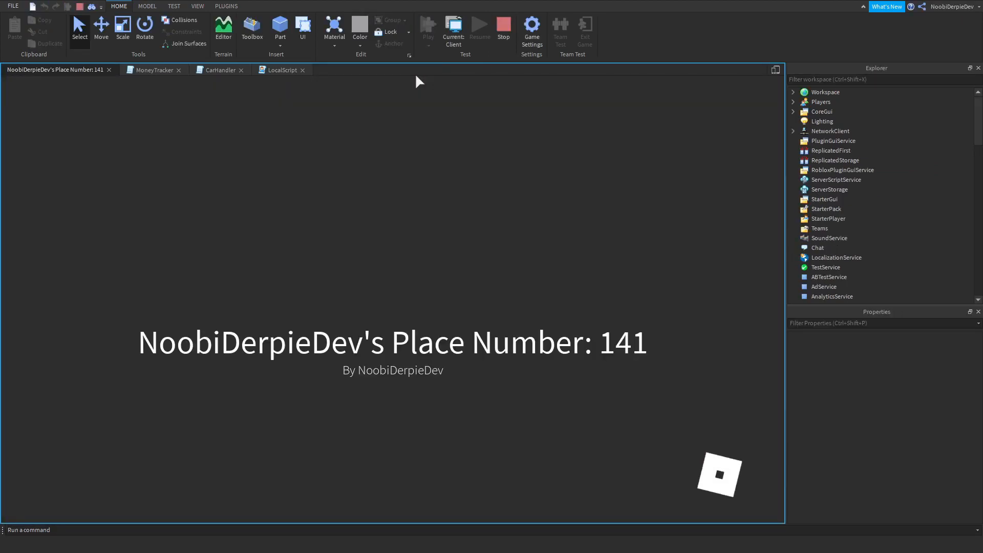
pyautogui.click(429, 25)
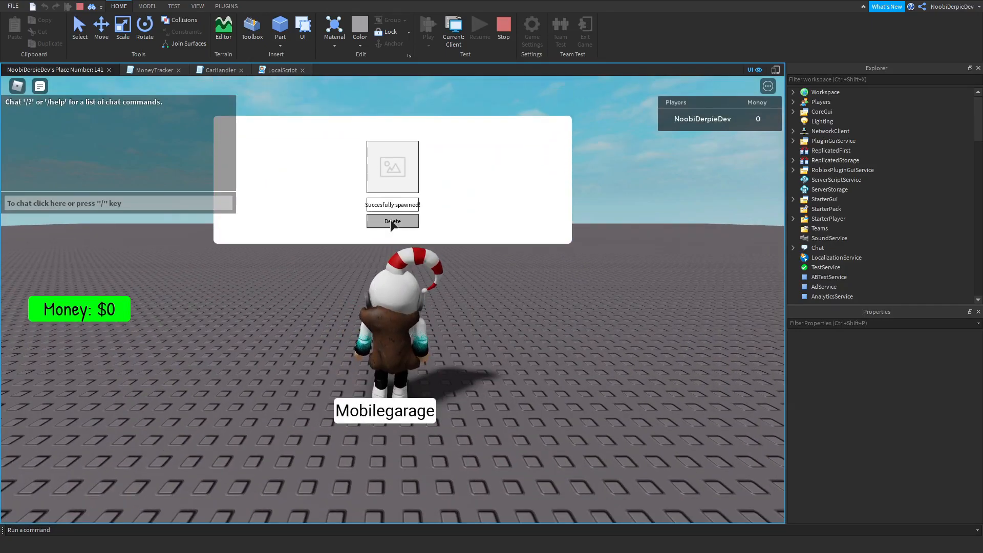
pyautogui.click(392, 221)
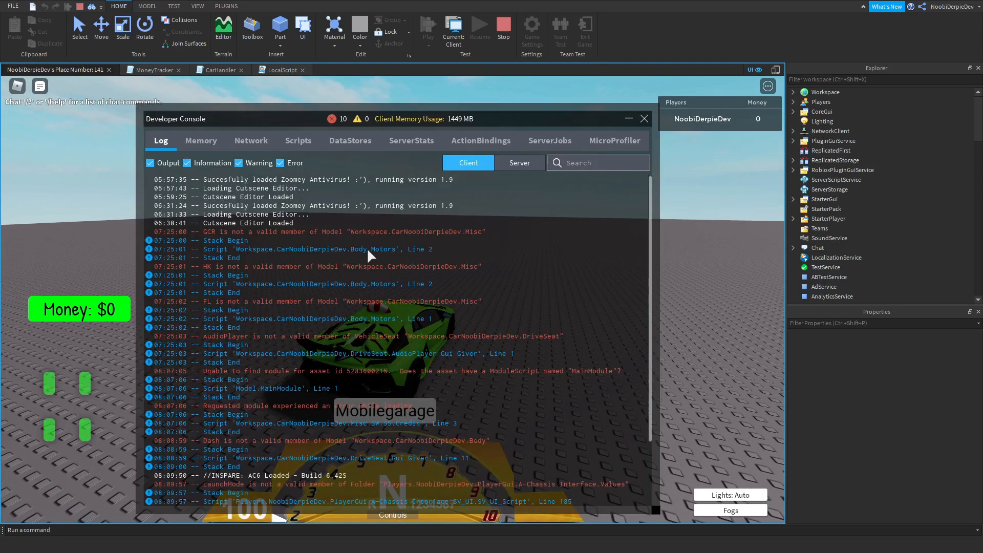
pyautogui.click(644, 119)
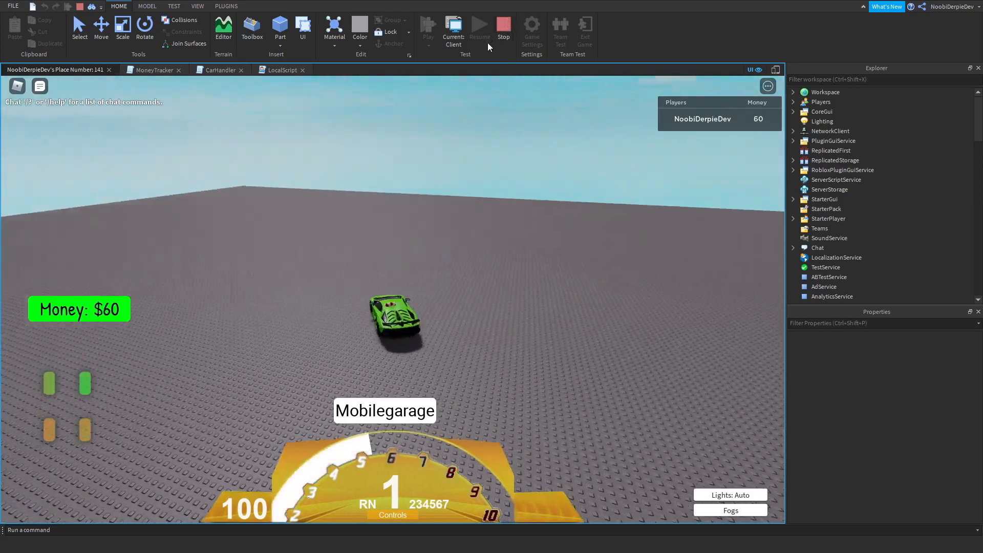
pyautogui.click(503, 27)
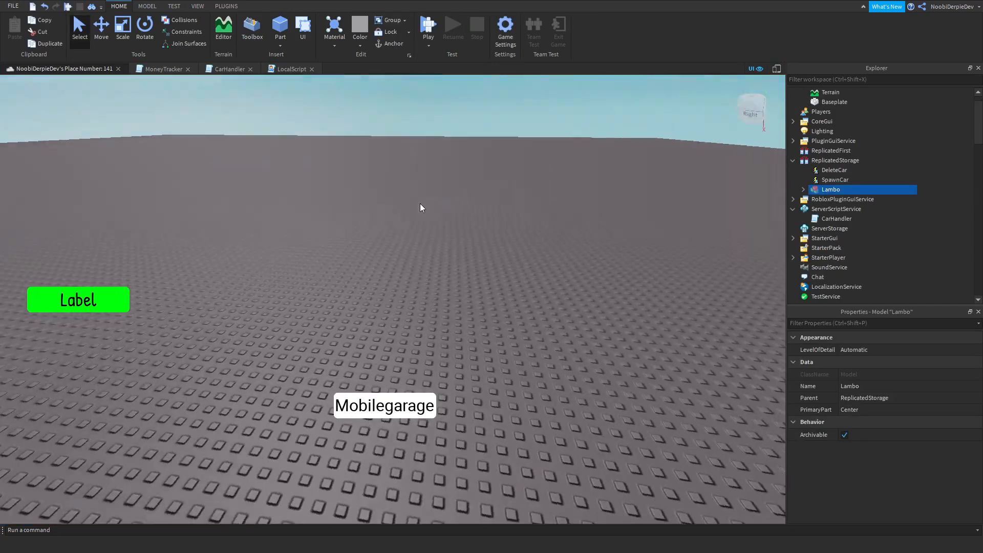